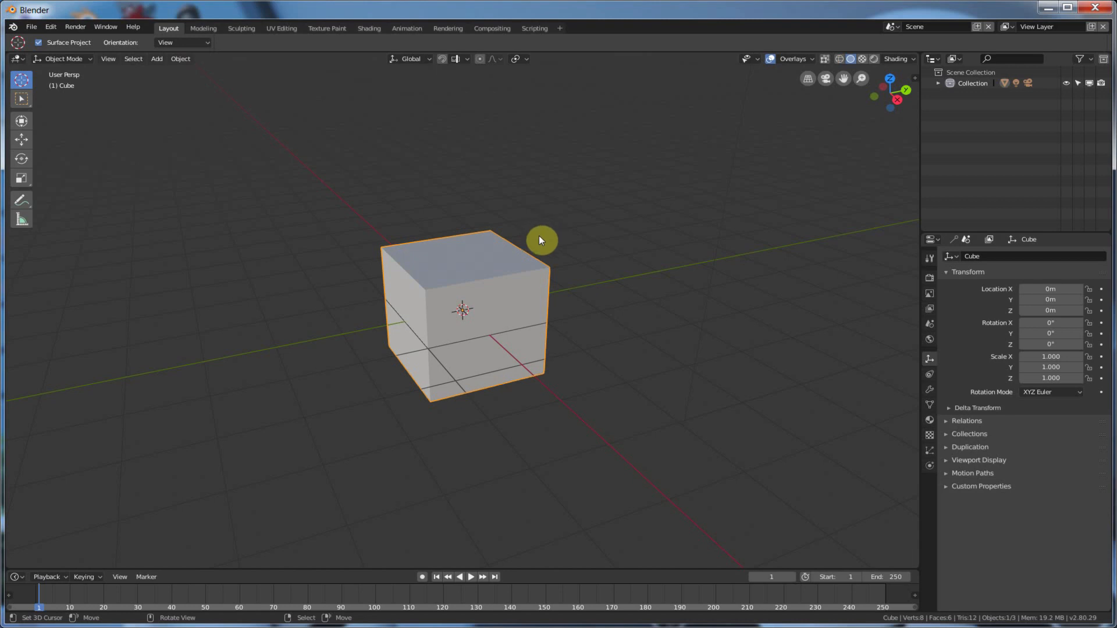
mouse_move(498, 365)
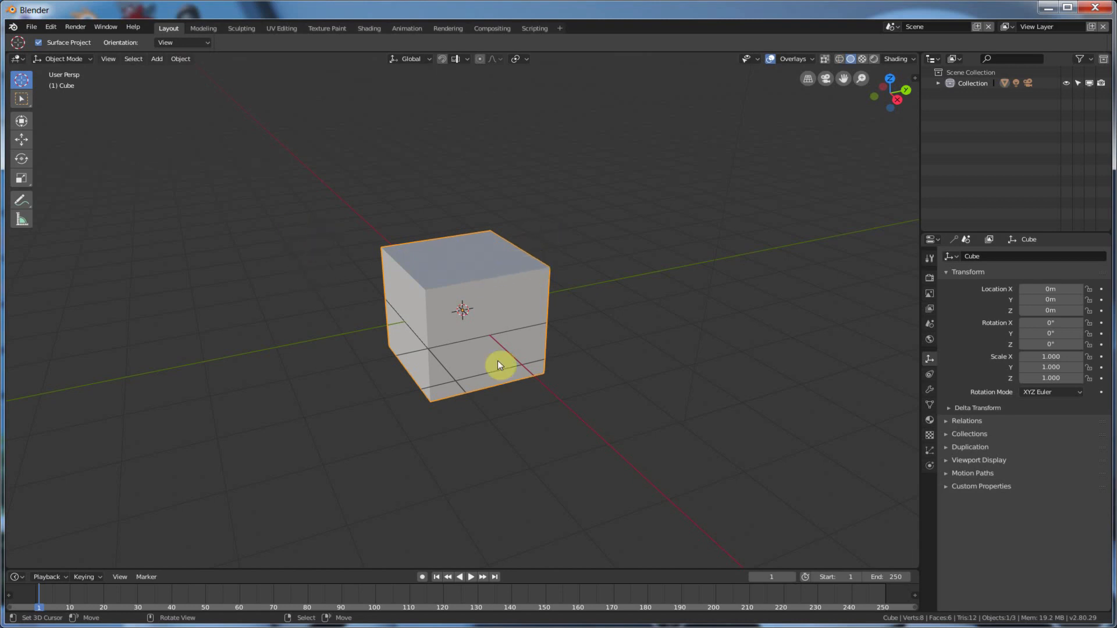
mouse_move(534, 291)
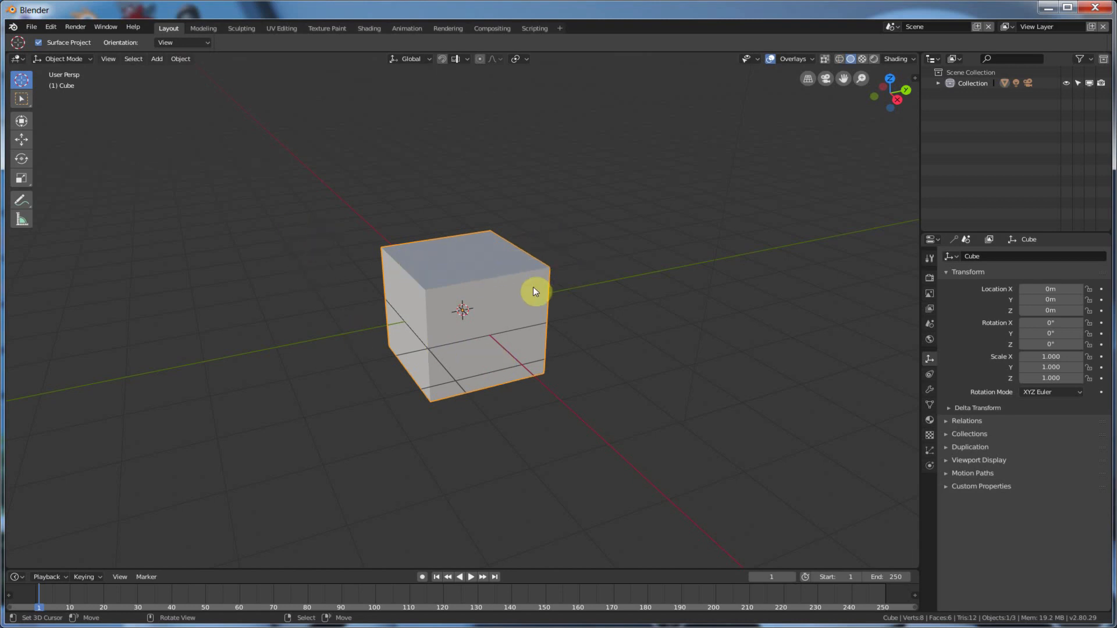
mouse_move(434, 330)
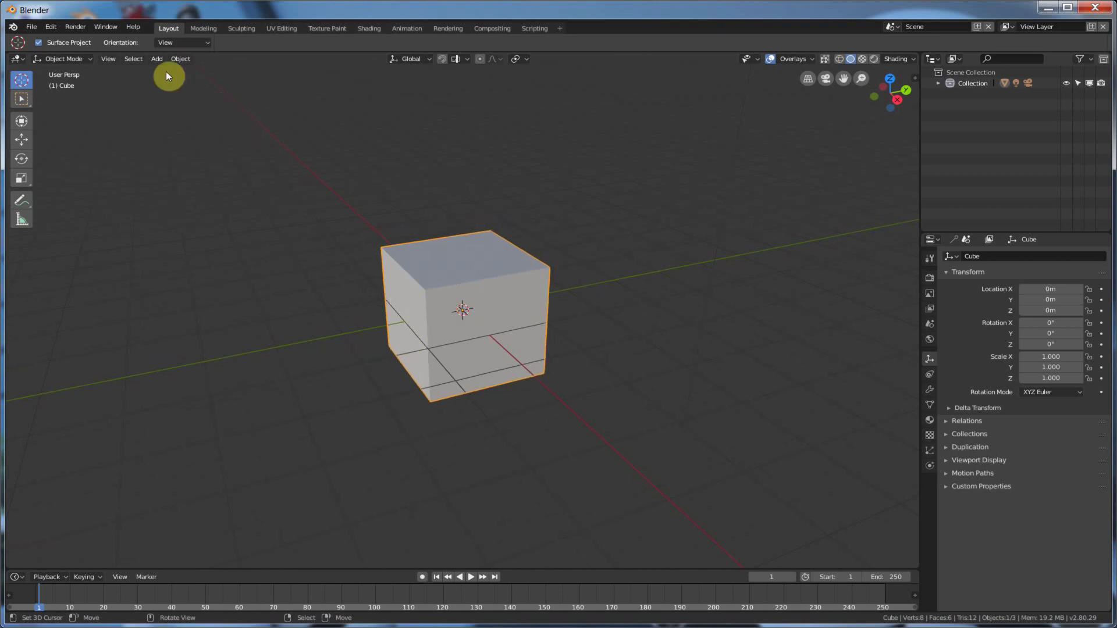
Step: Add a torus and scale it up to about 1.297 so it rings the cube
left_click(156, 58)
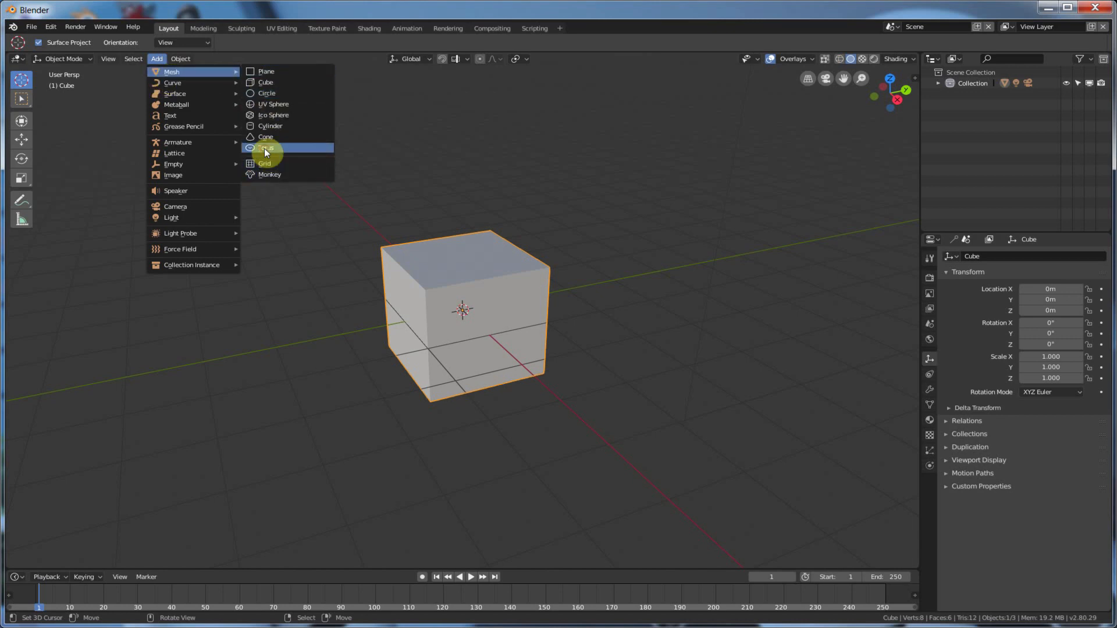
left_click(266, 148)
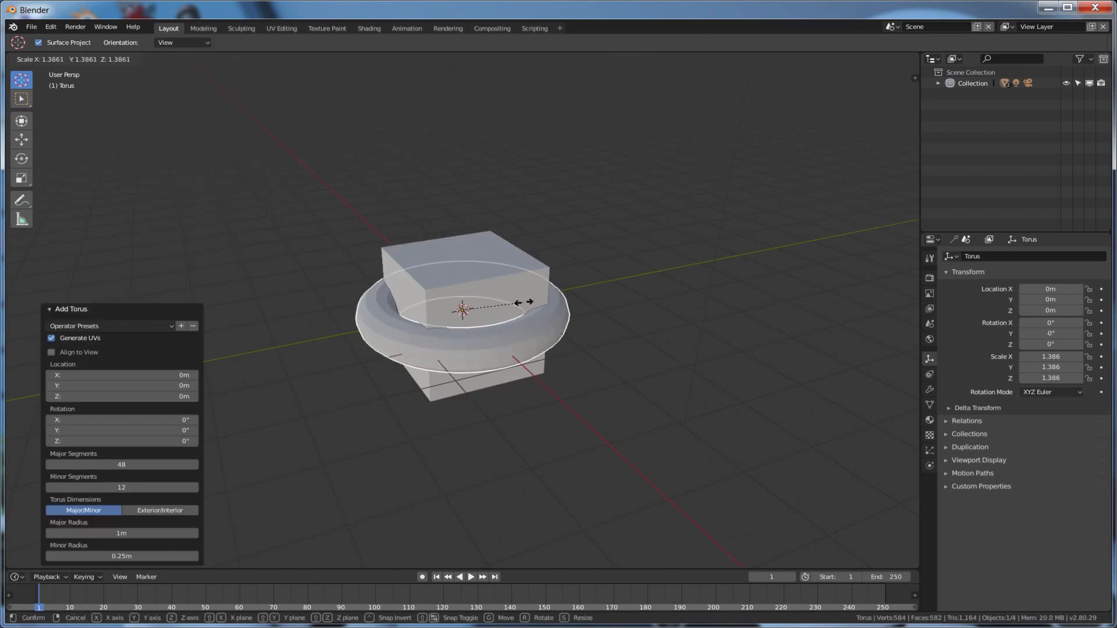
left_click(513, 330)
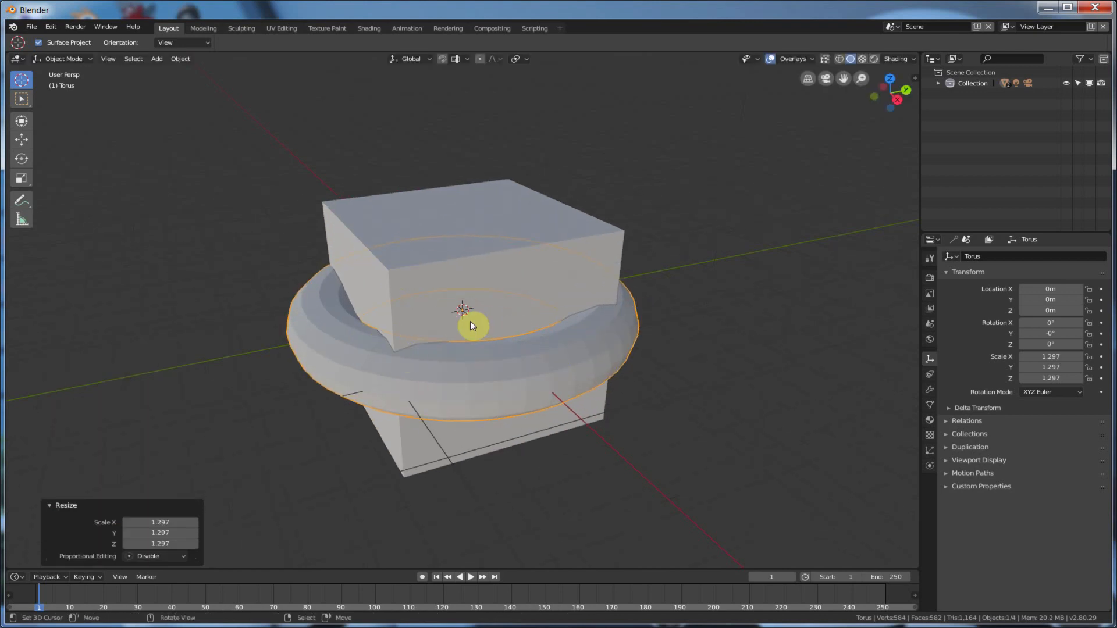
mouse_move(543, 309)
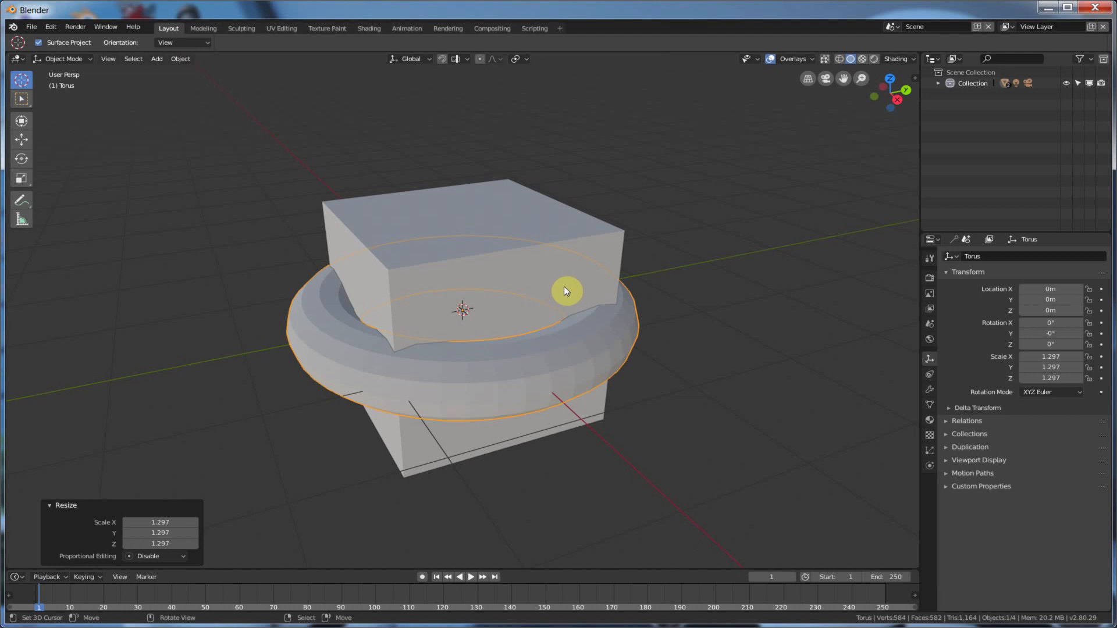
mouse_move(324, 329)
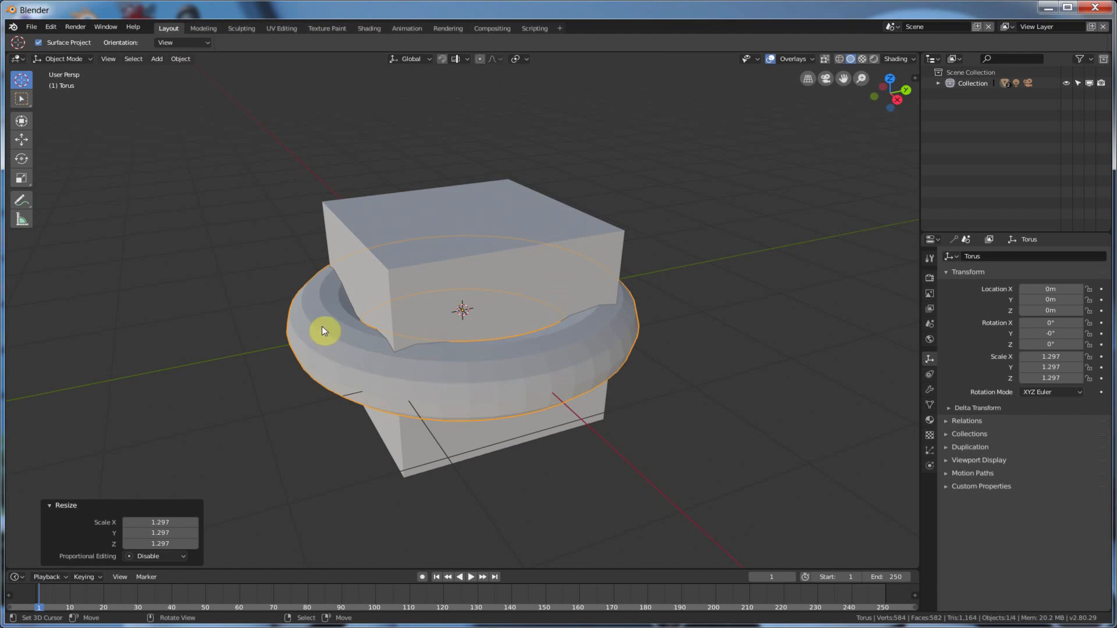
mouse_move(401, 357)
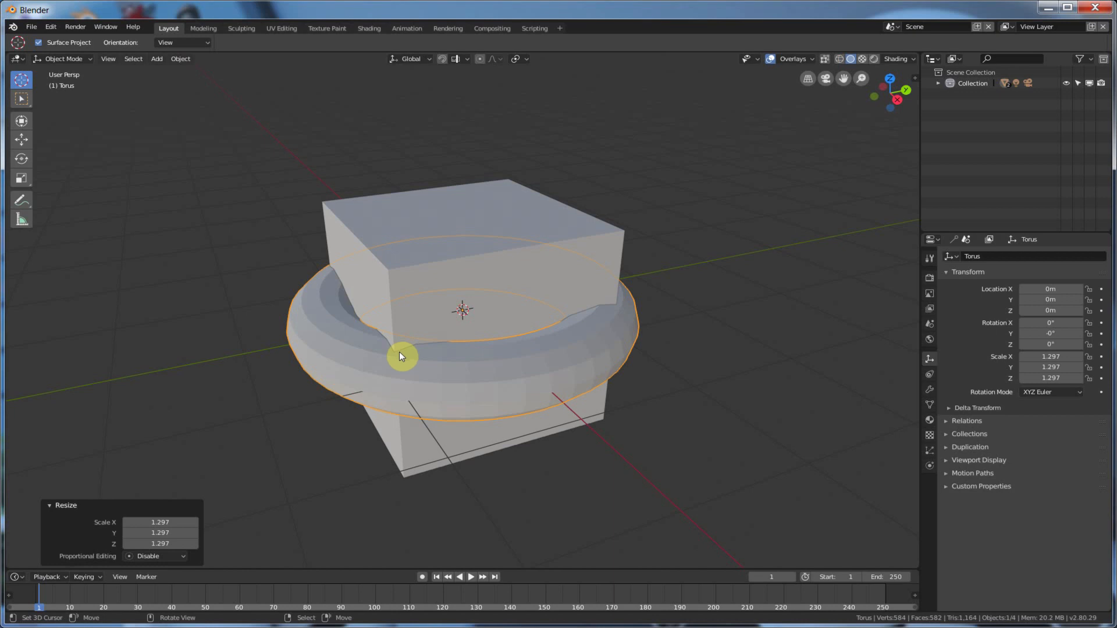
mouse_move(380, 356)
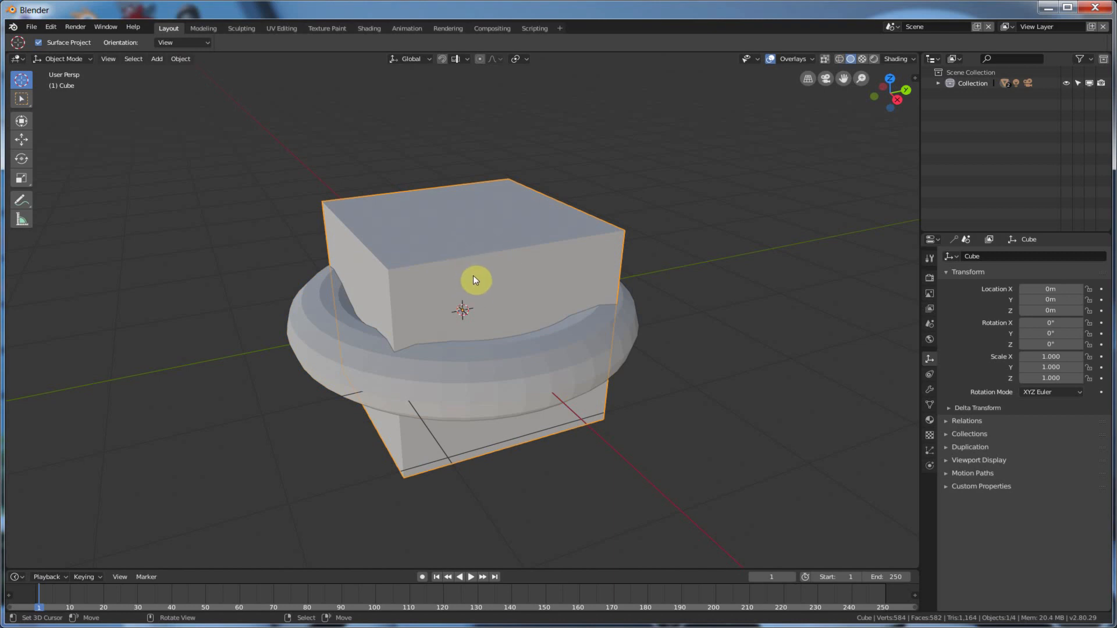
mouse_move(614, 354)
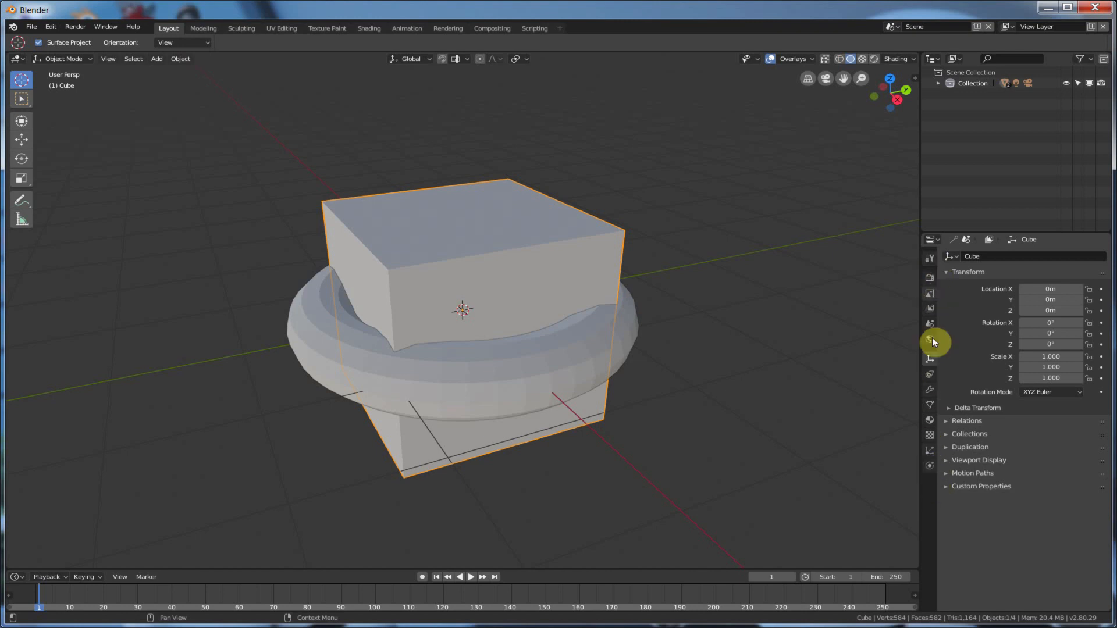
Step: Show the cube's Modifier Properties and open its Add Modifier list
left_click(930, 374)
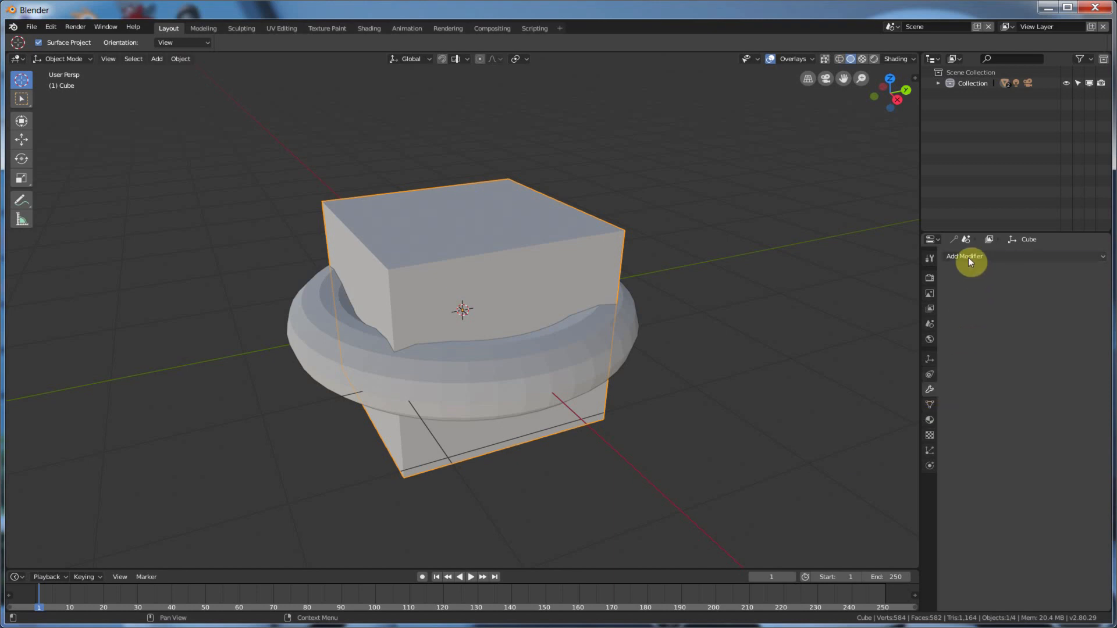
left_click(965, 257)
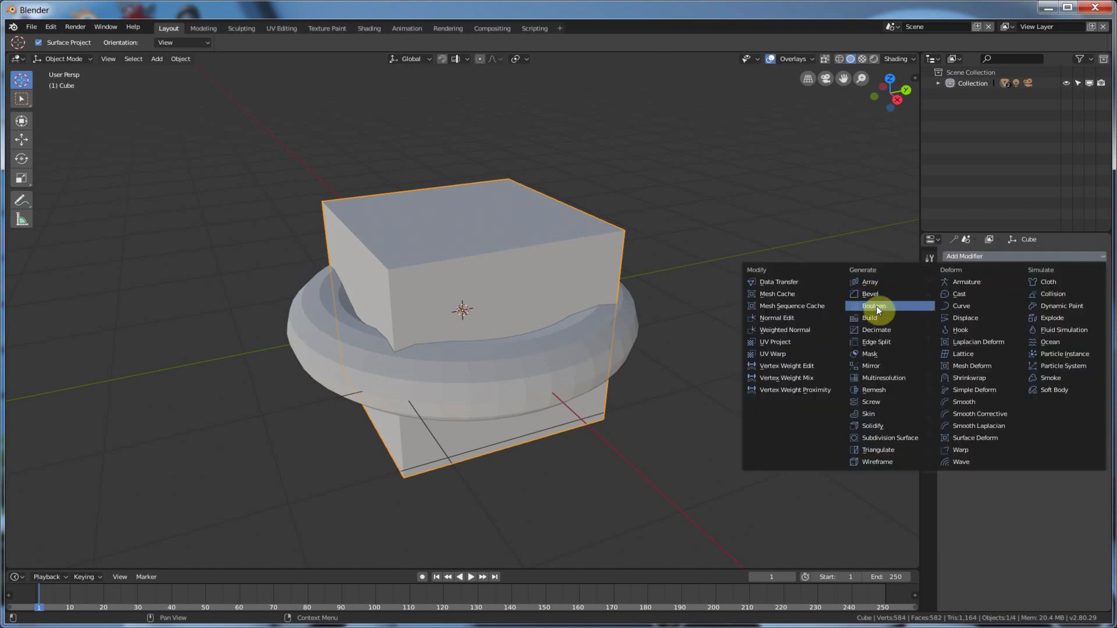
Step: Add a Boolean modifier to the cube with the Torus as its Intersect object
left_click(872, 305)
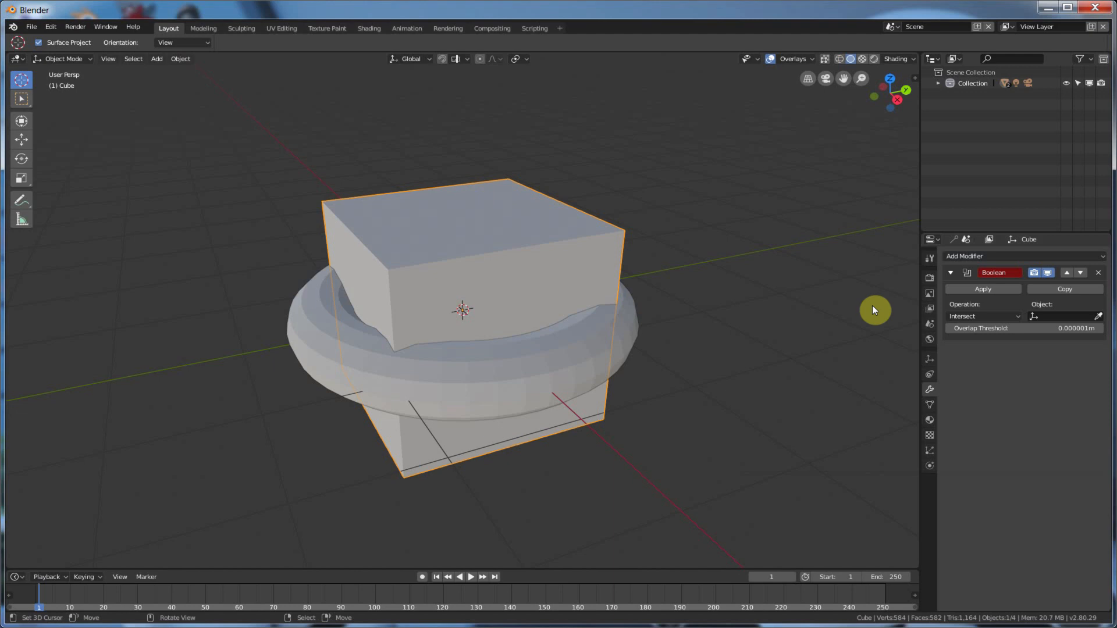
mouse_move(504, 301)
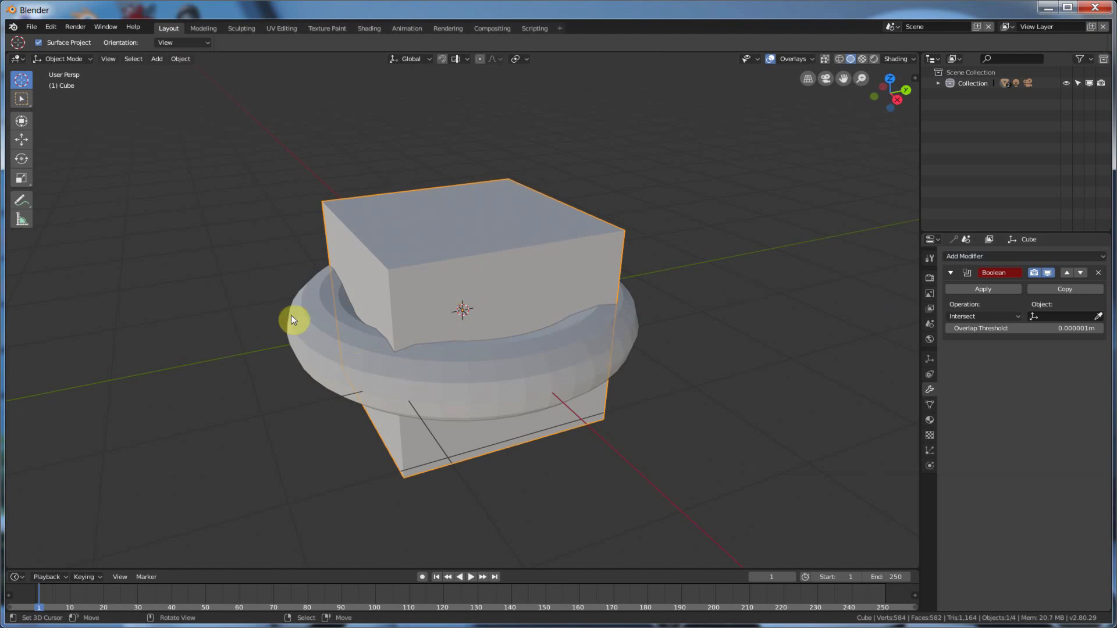
mouse_move(463, 386)
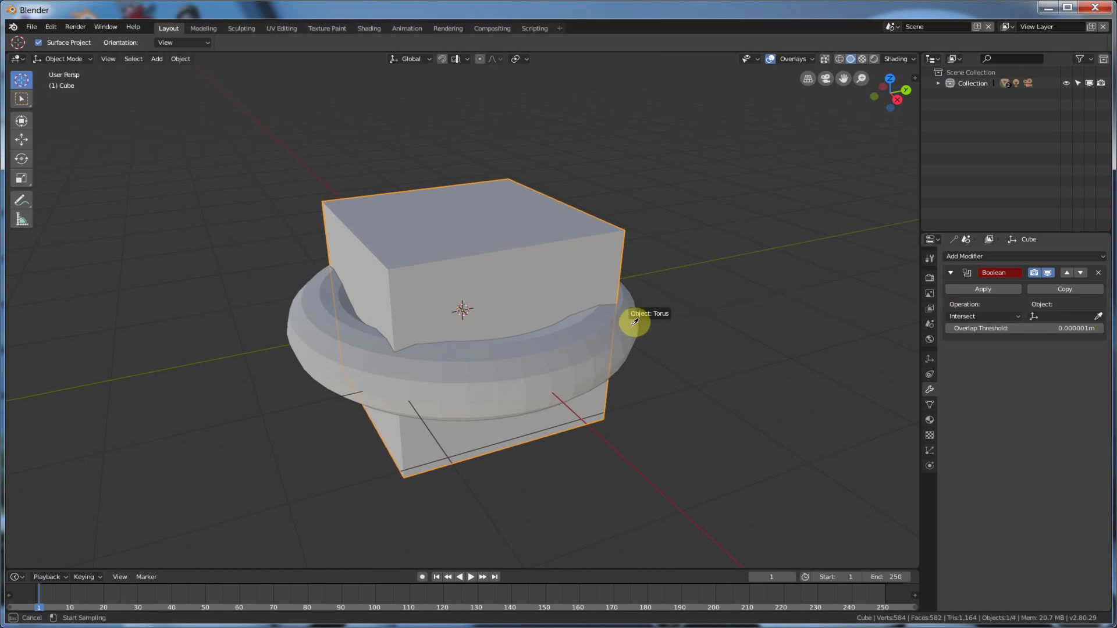
left_click(634, 320)
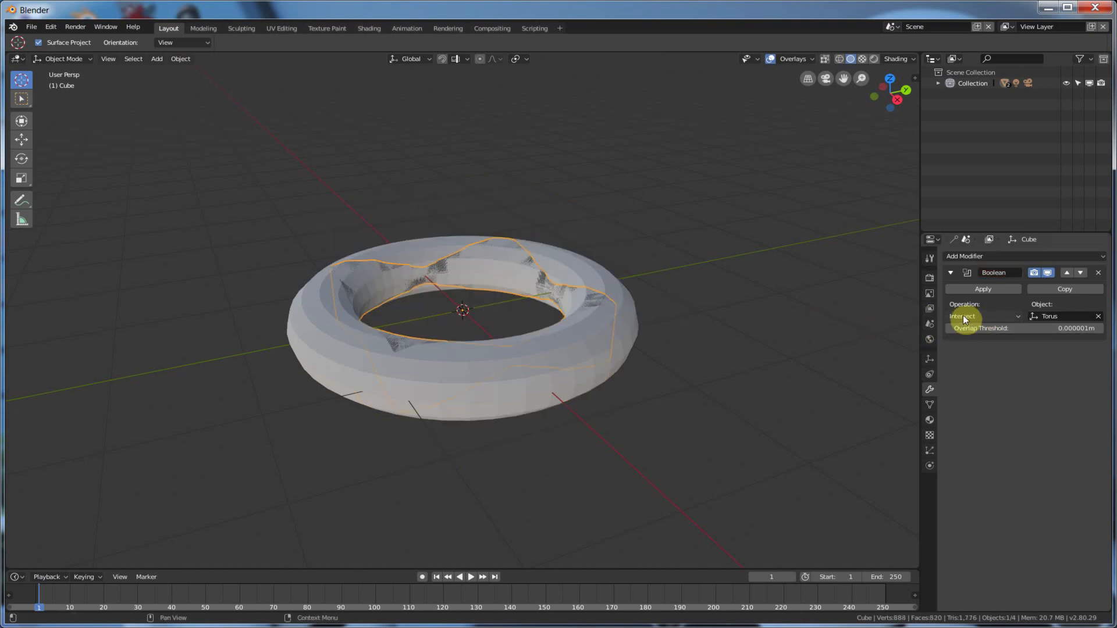
mouse_move(964, 316)
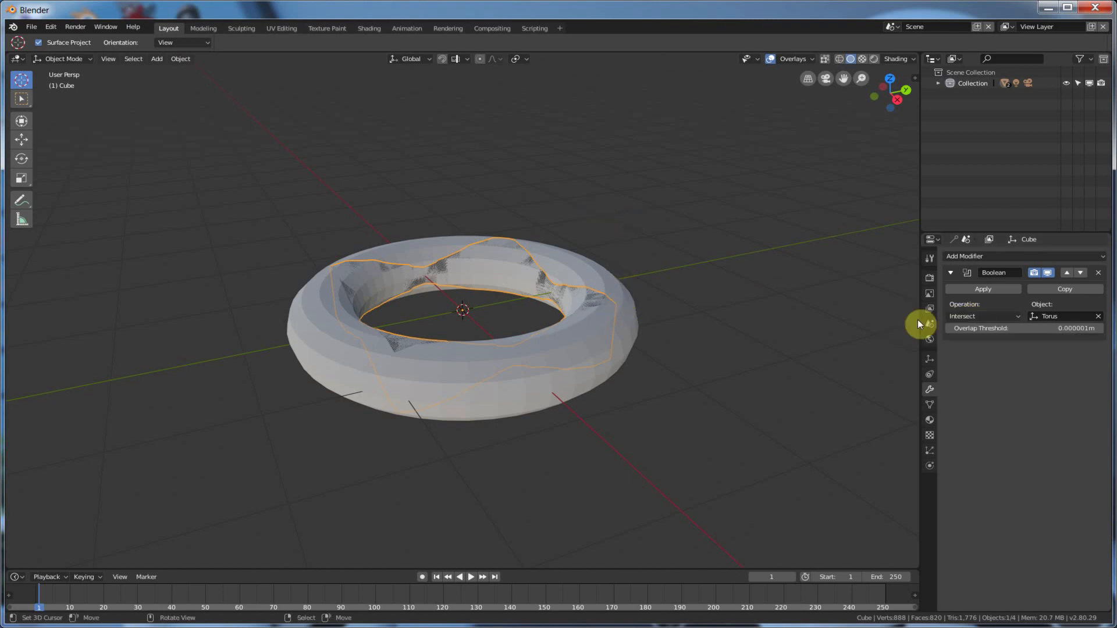
Step: Switch the Boolean operation to Difference and orbit to a side view
left_click(983, 316)
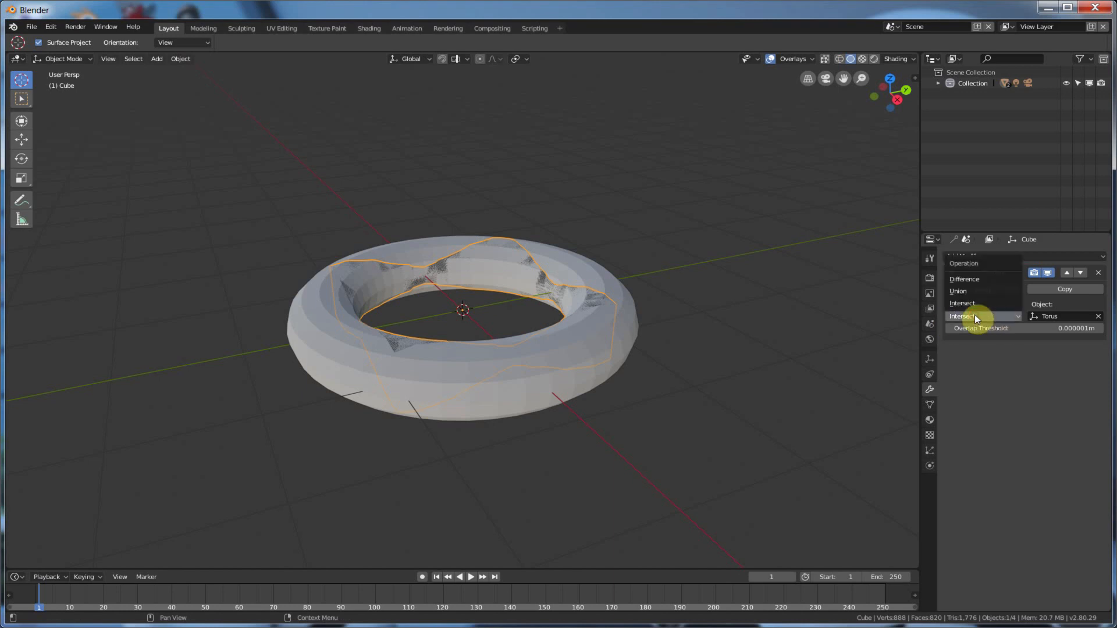
left_click(964, 278)
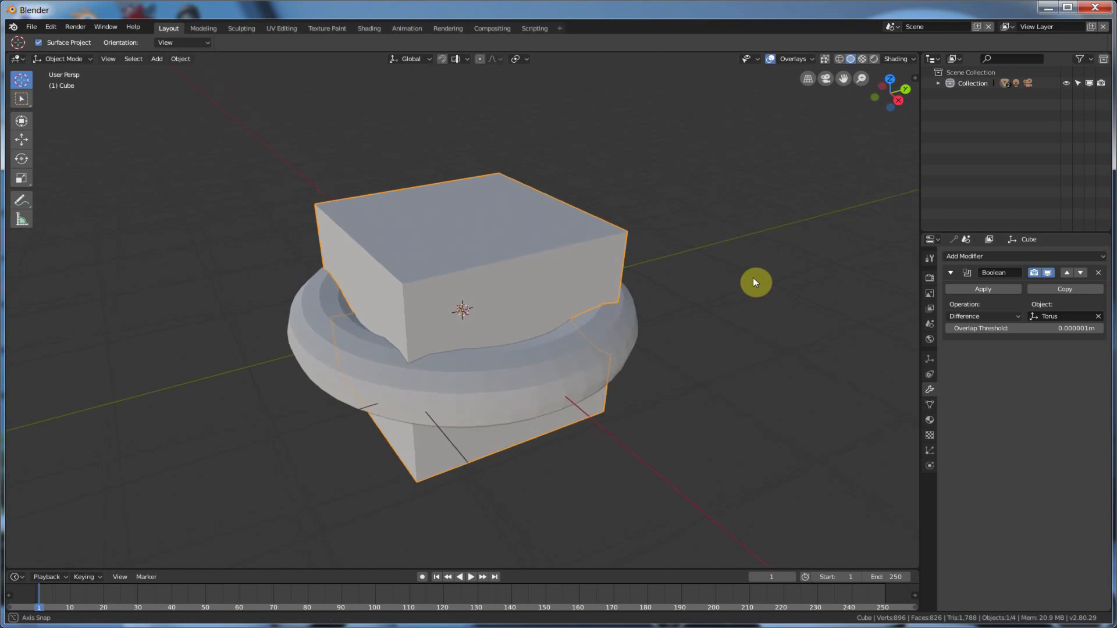
left_click_drag(755, 282, 930, 89)
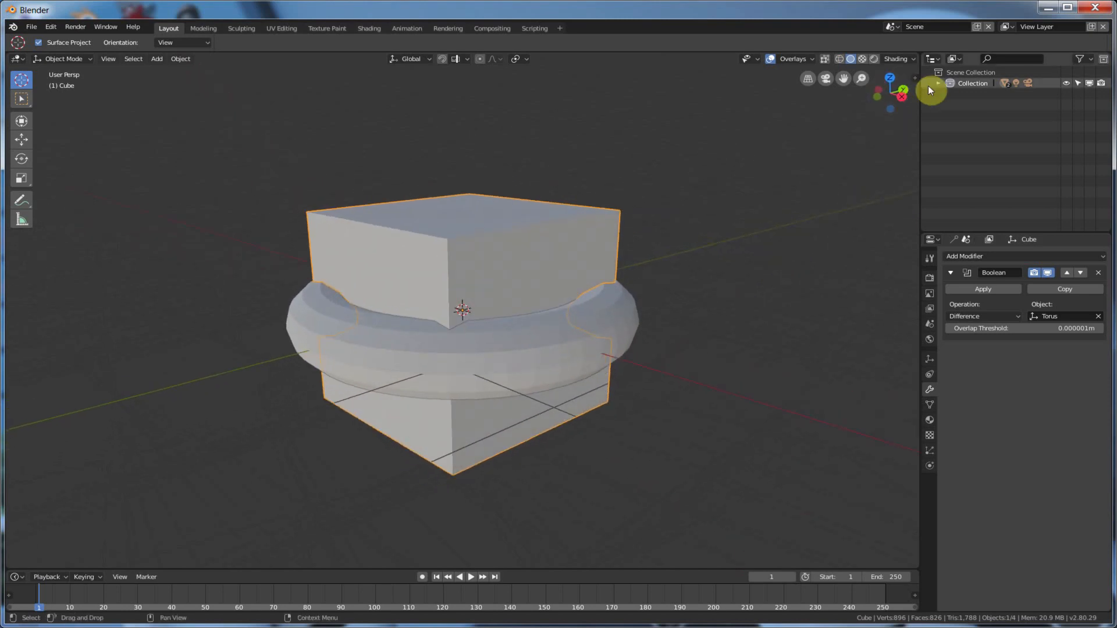
mouse_move(936, 85)
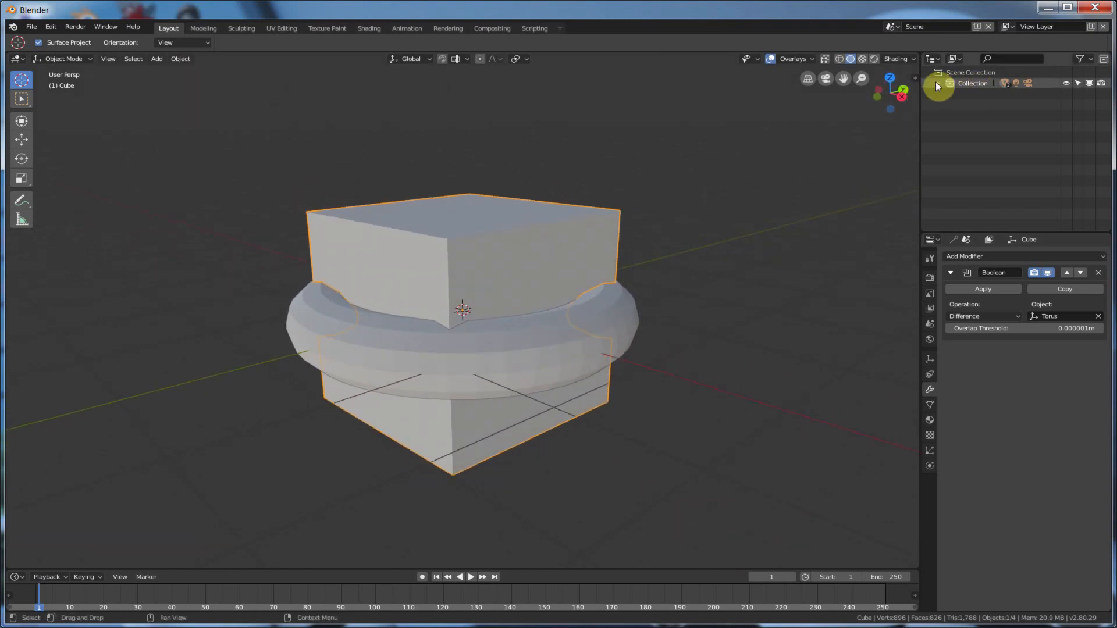
Step: Hide the Torus in the Outliner, then zoom and orbit to inspect the groove
left_click(939, 83)
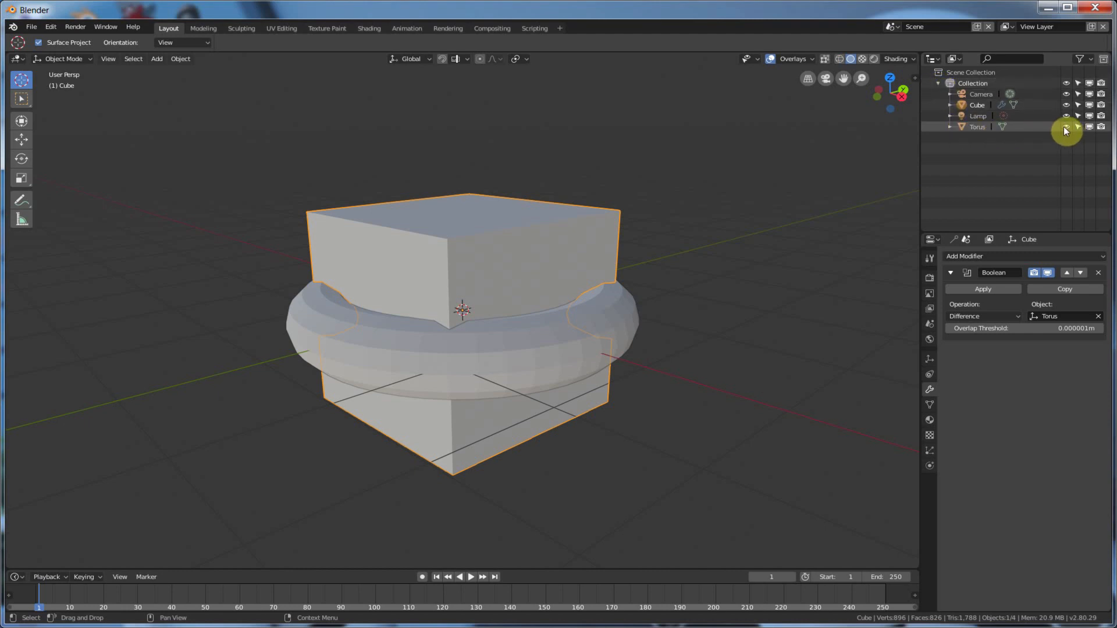
mouse_move(1066, 127)
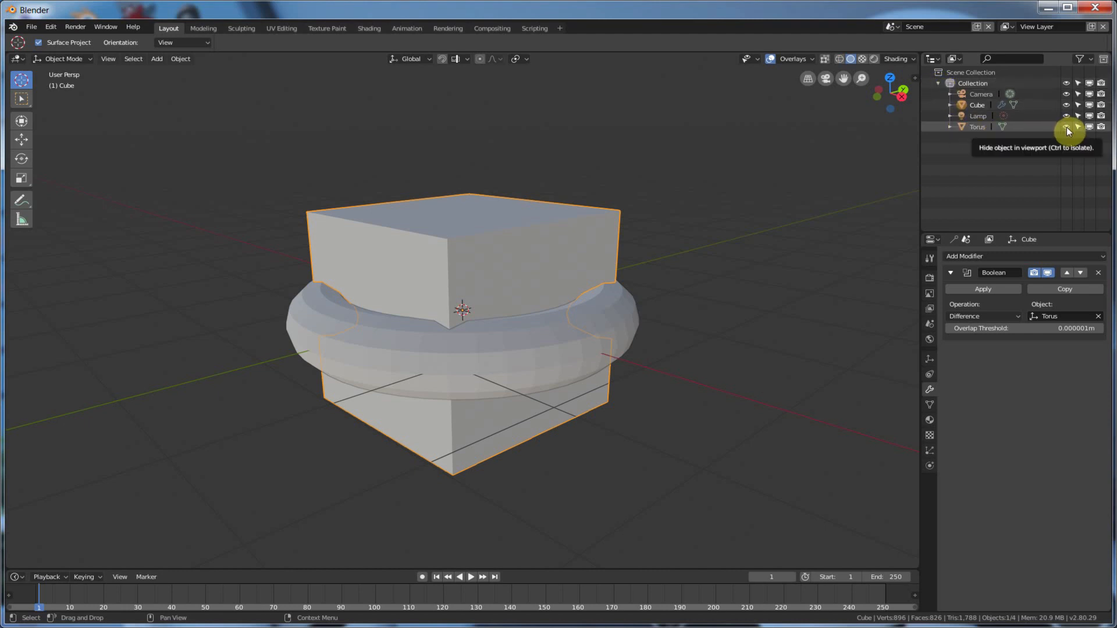
left_click(1065, 126)
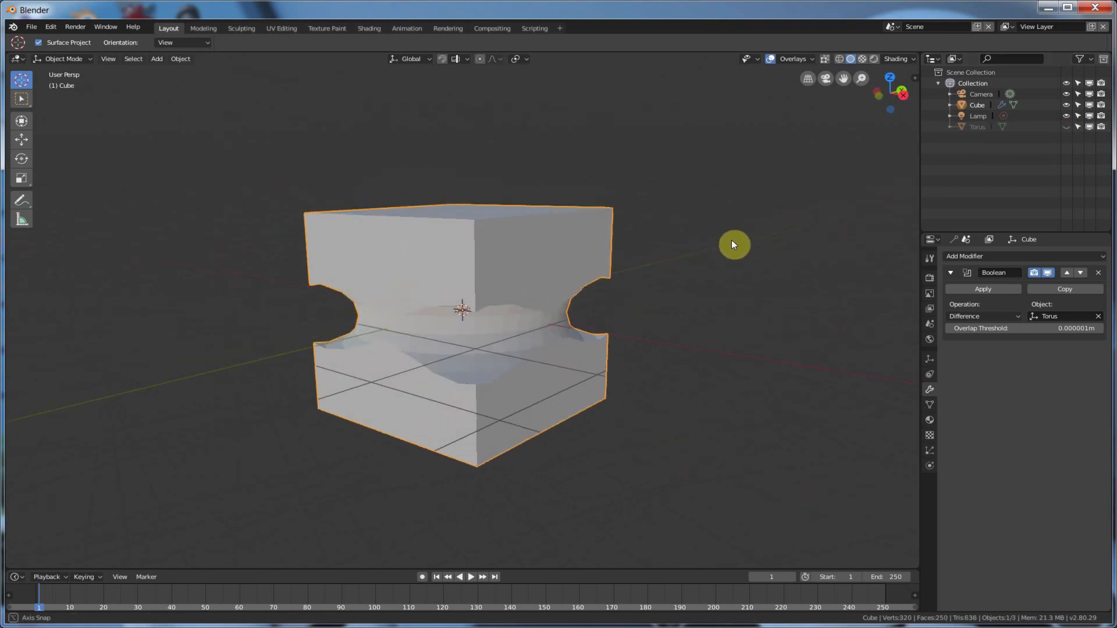
left_click_drag(734, 245, 669, 257)
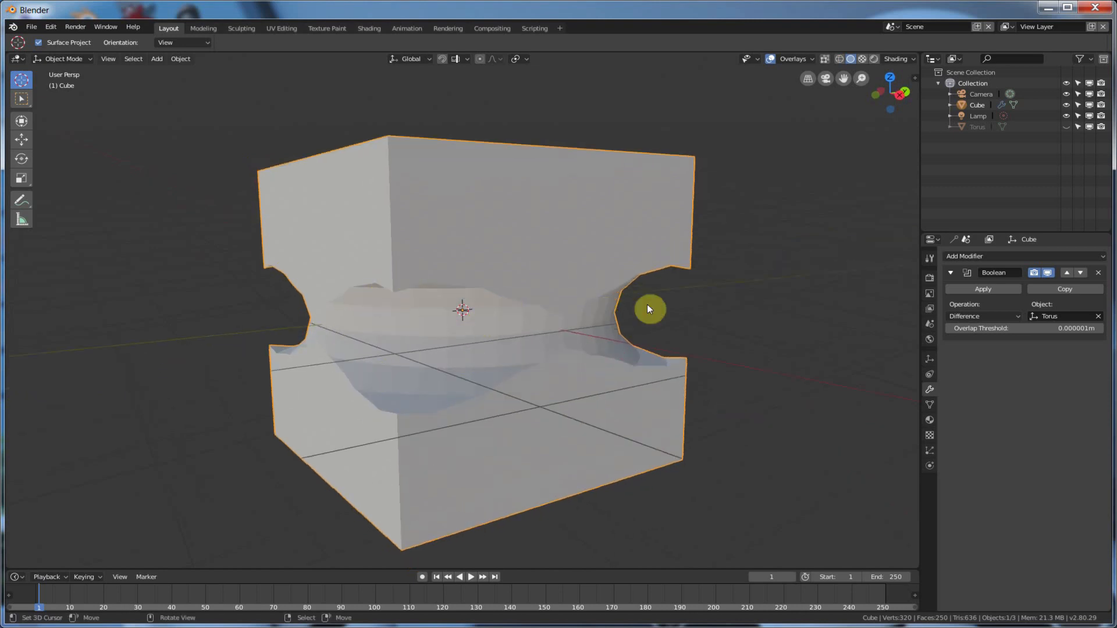
left_click_drag(648, 309, 555, 276)
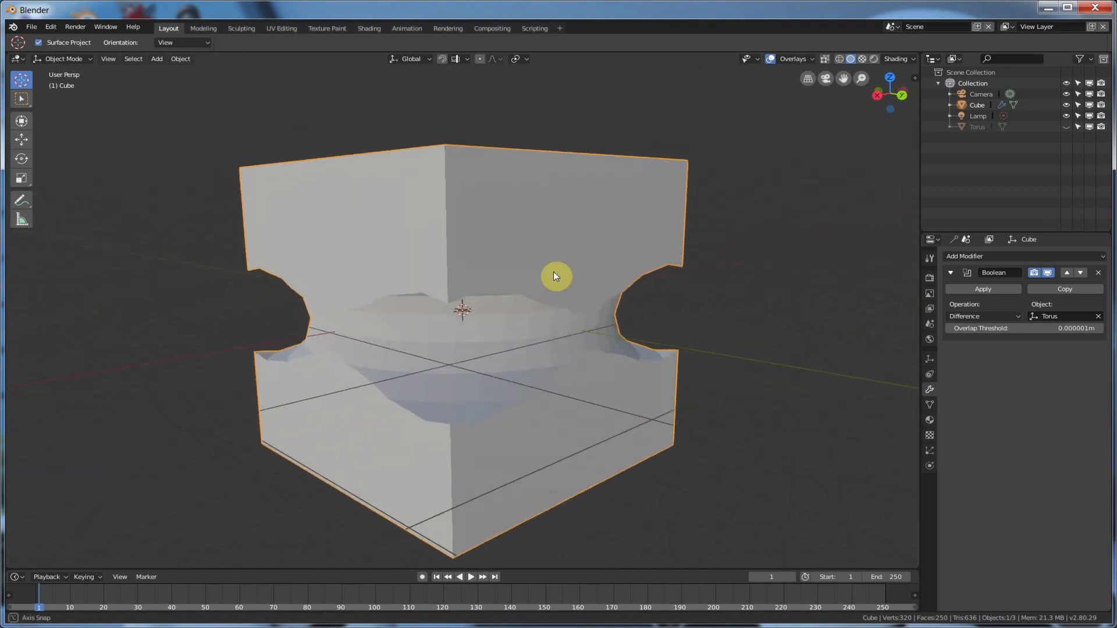
left_click_drag(555, 276, 670, 285)
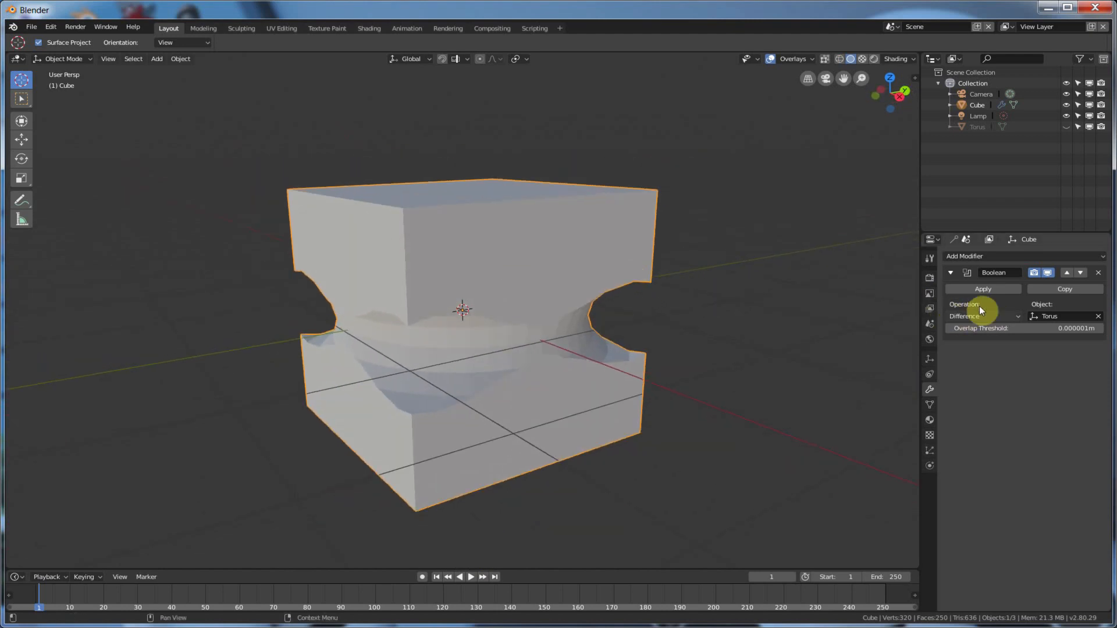
Step: Try Intersect on the Boolean, orbit around the ring, then switch to Union
left_click(979, 317)
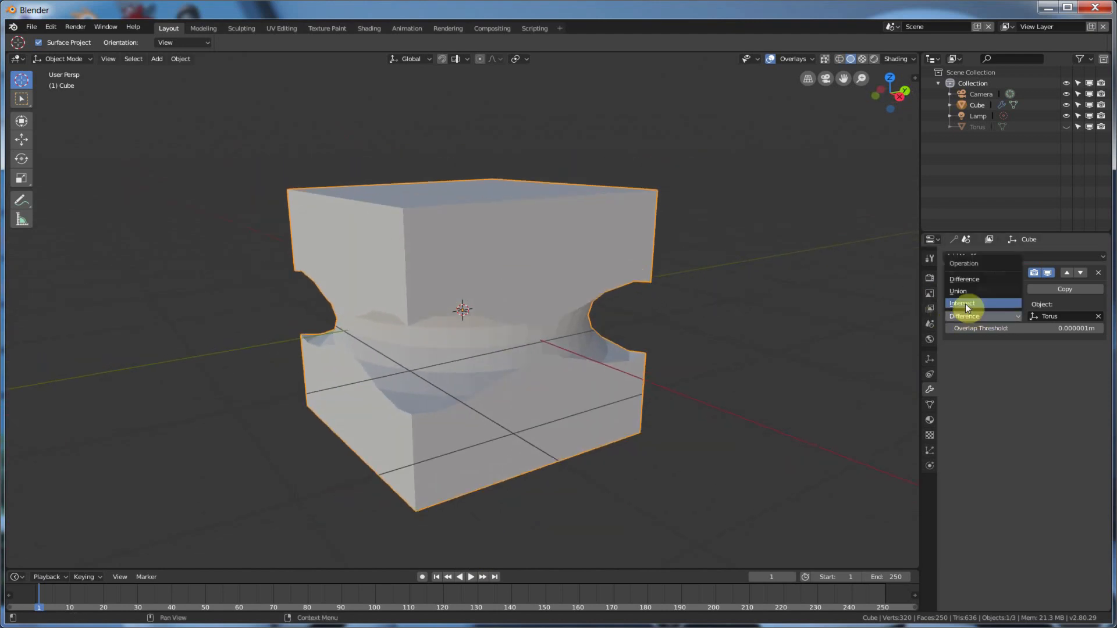
left_click(962, 303)
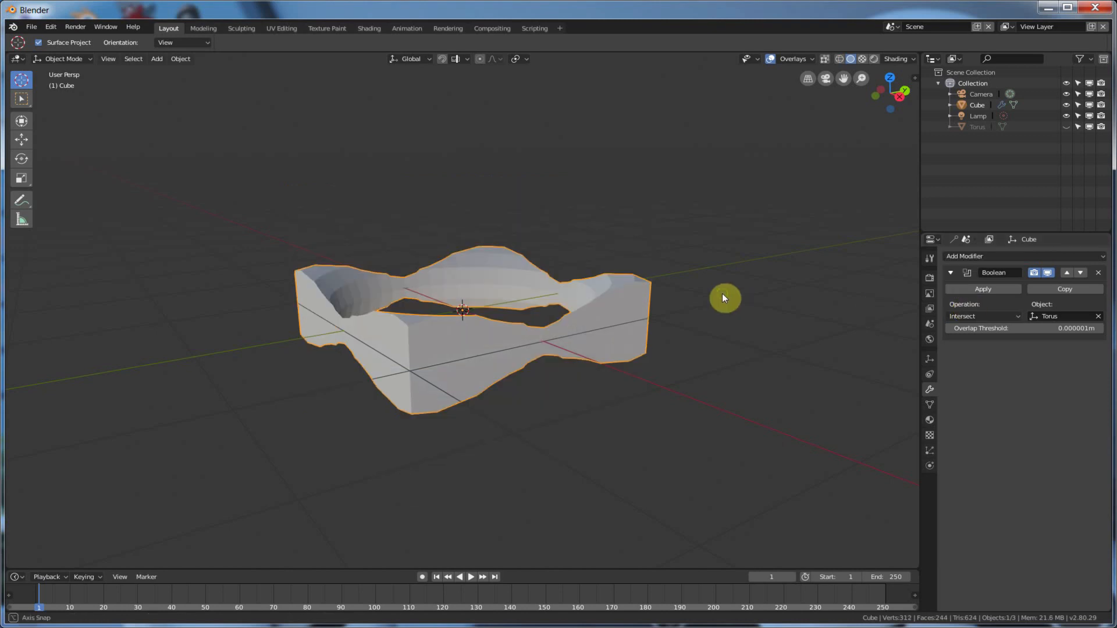
left_click_drag(723, 297, 733, 311)
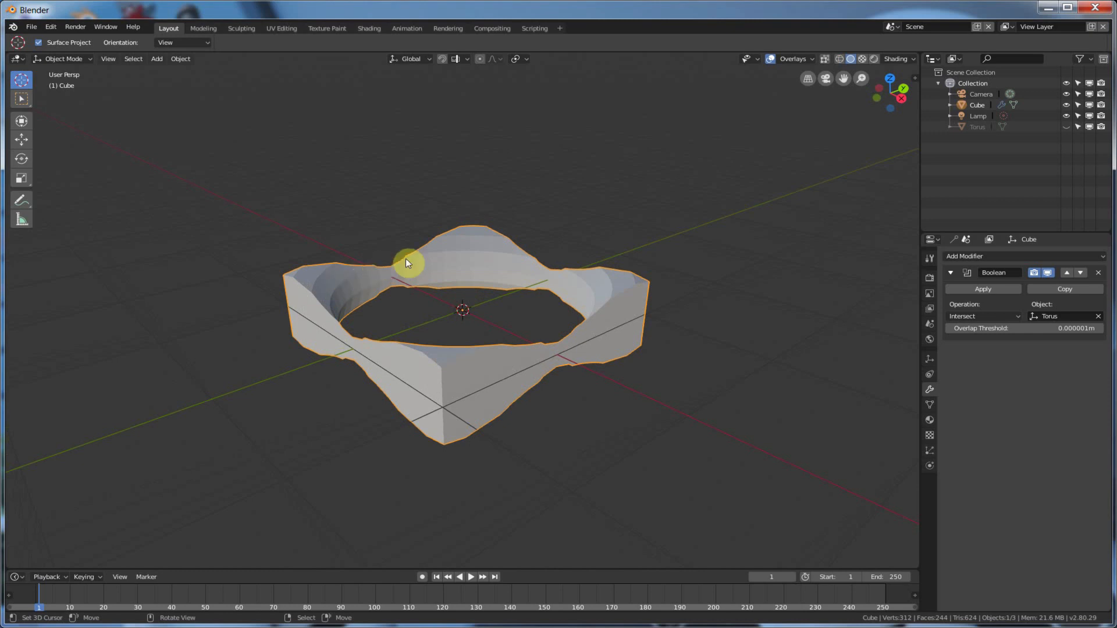
mouse_move(392, 255)
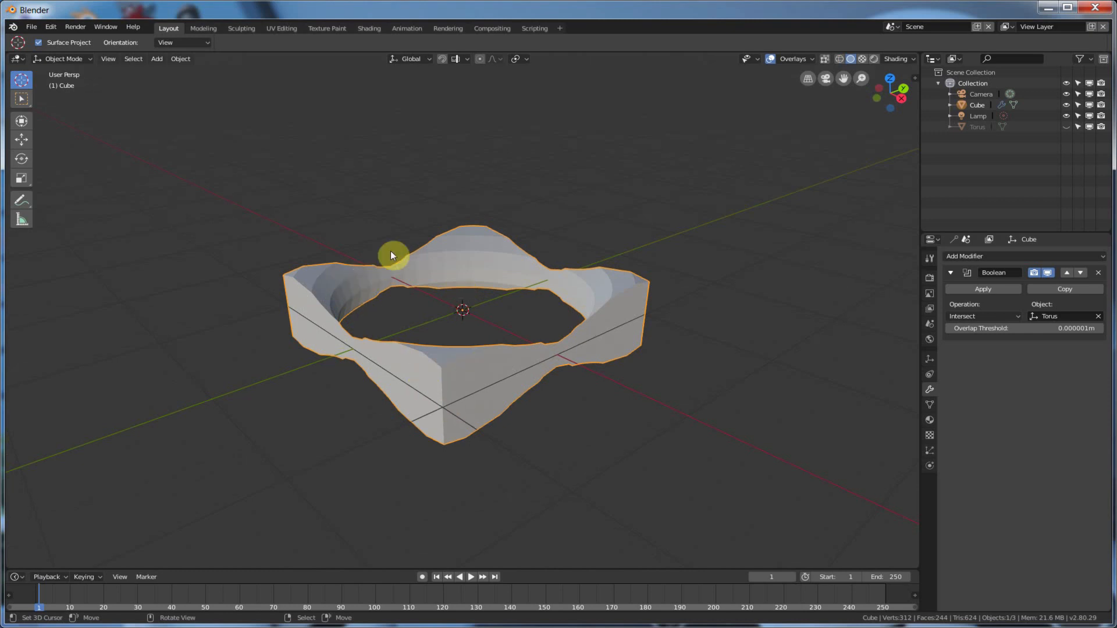
mouse_move(517, 385)
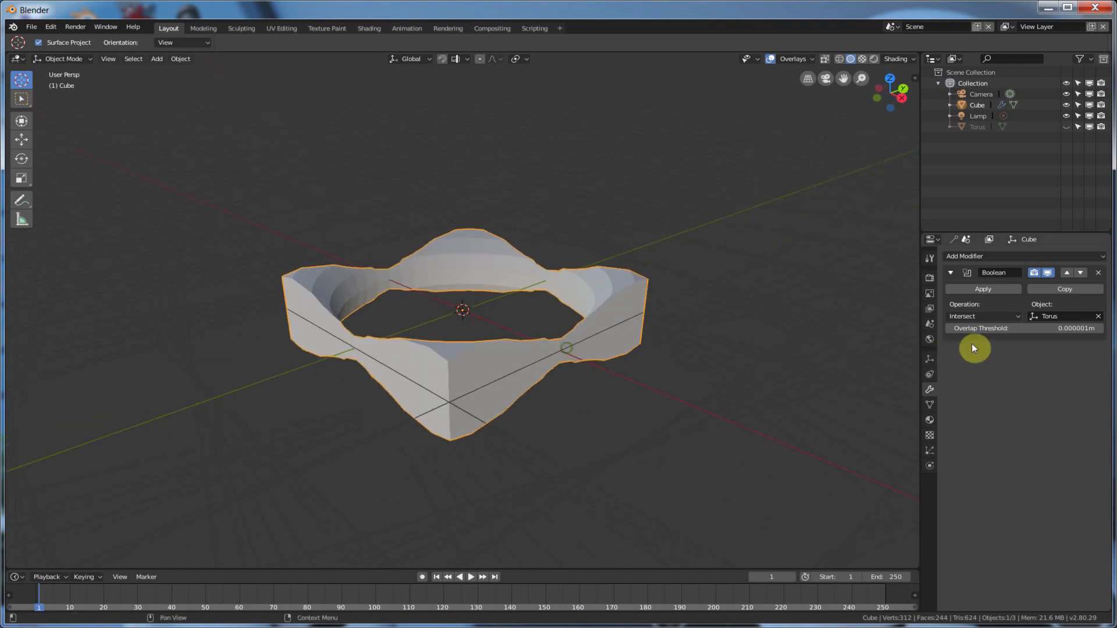
left_click(983, 316)
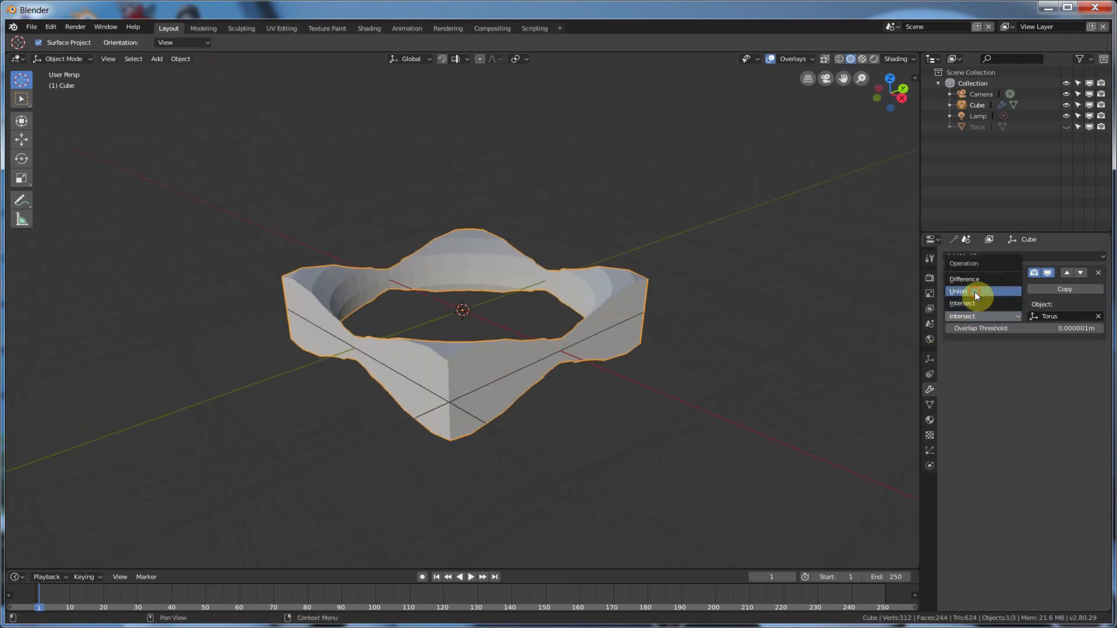
left_click(958, 291)
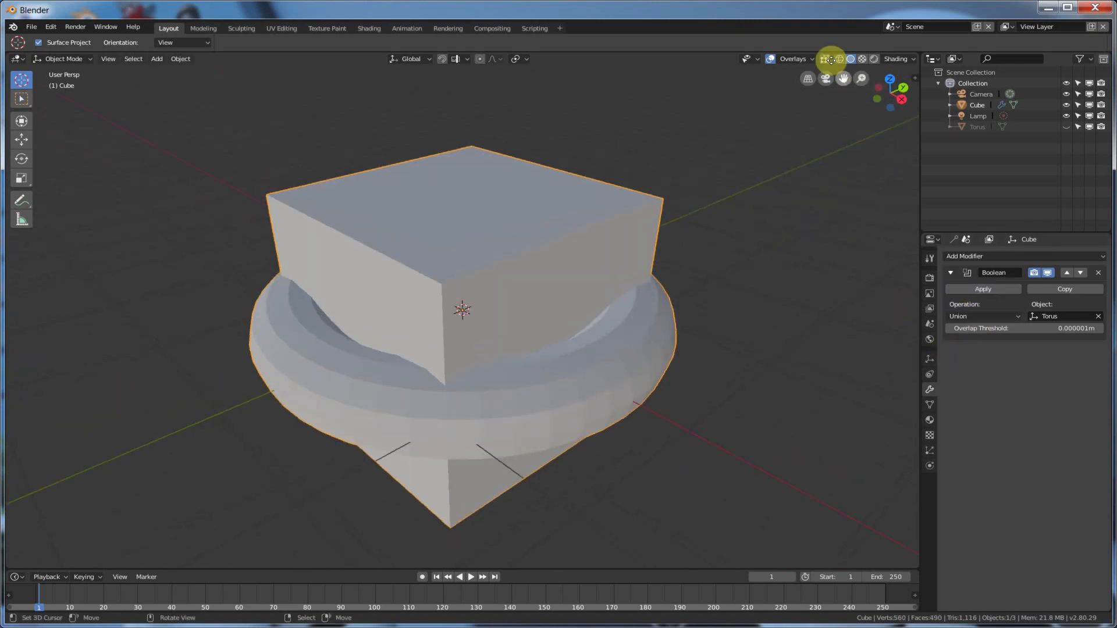
Step: Show the scene in Wireframe and cycle the Boolean through Difference and Intersect back to Union
left_click(824, 58)
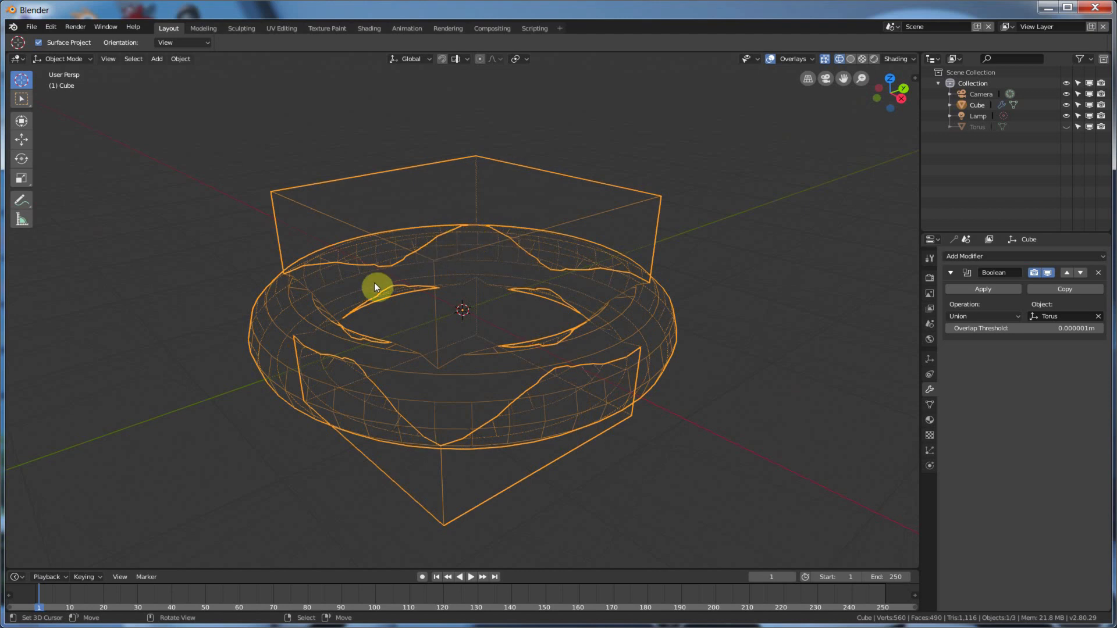
left_click_drag(377, 287, 310, 336)
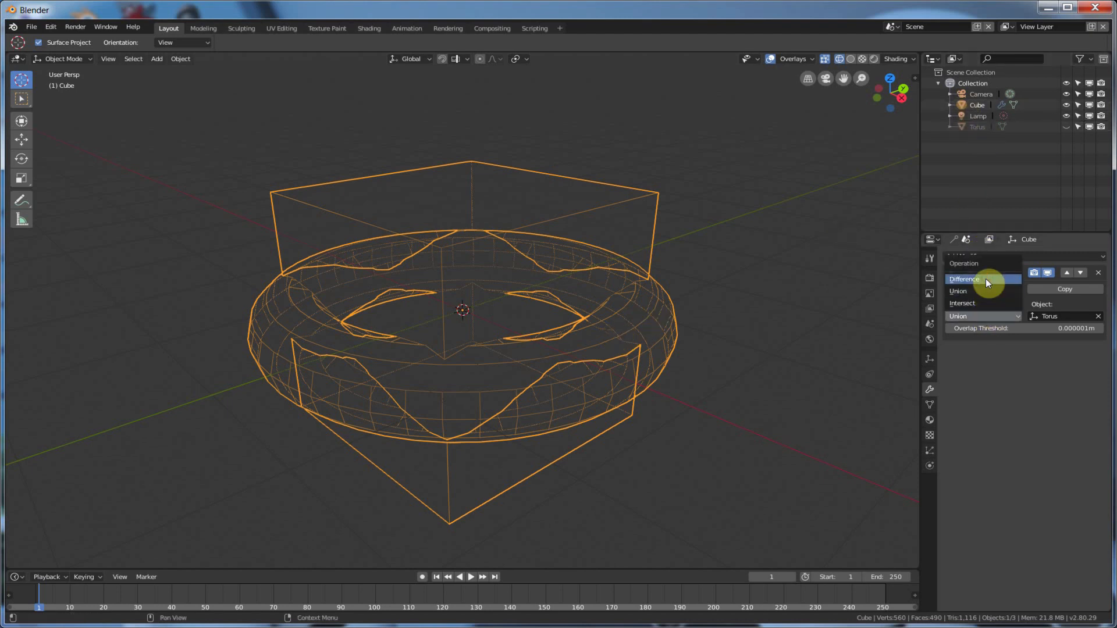
left_click(964, 279)
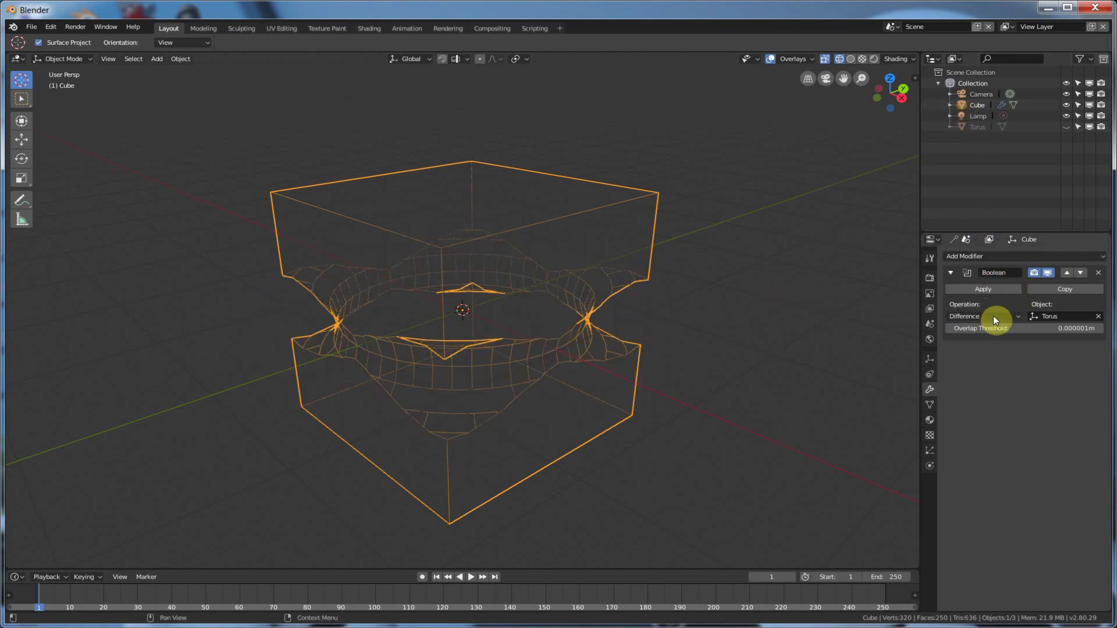
left_click(984, 317)
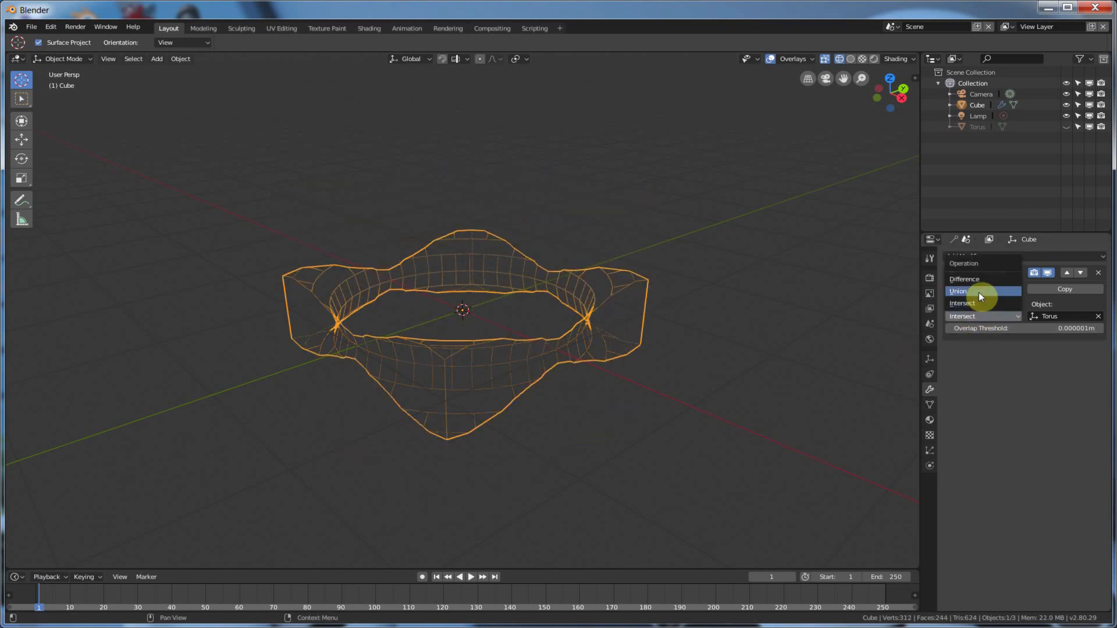
left_click(958, 291)
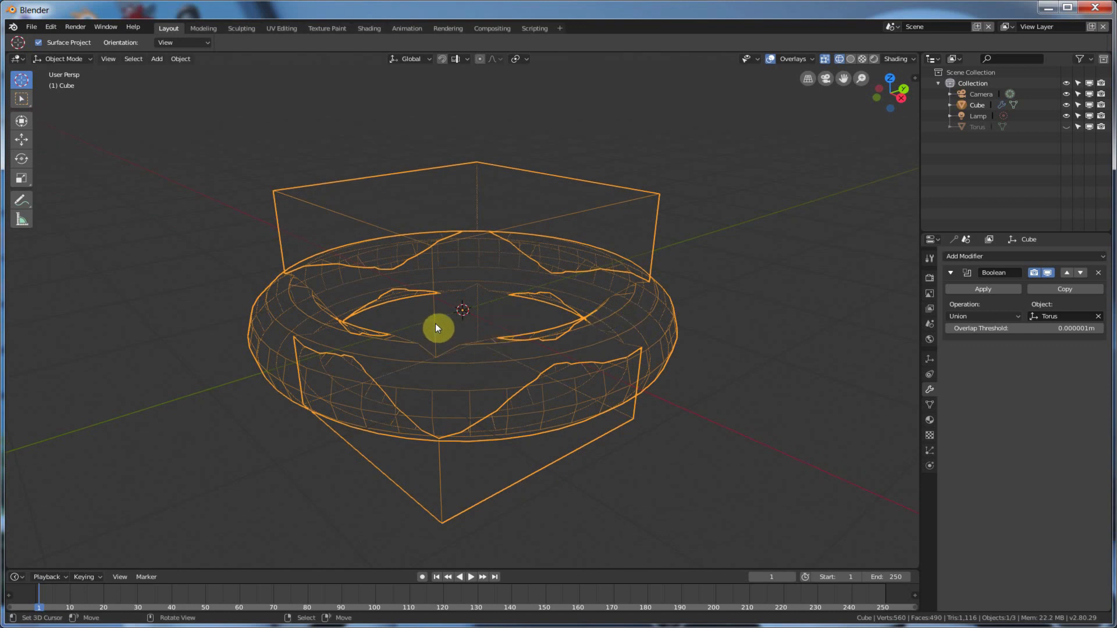
mouse_move(399, 310)
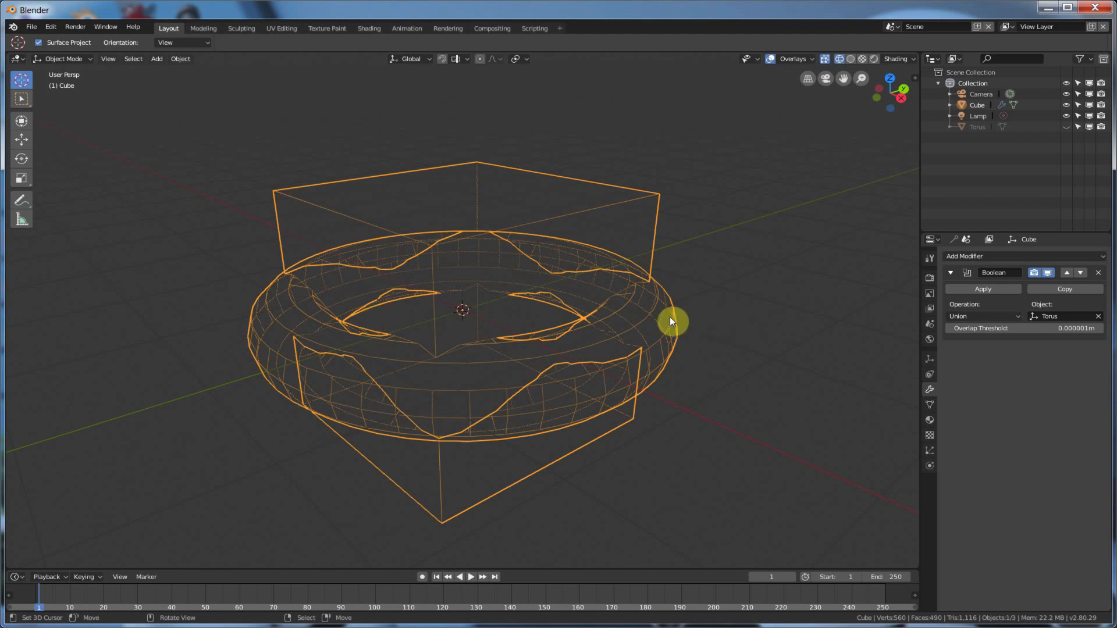
mouse_move(666, 314)
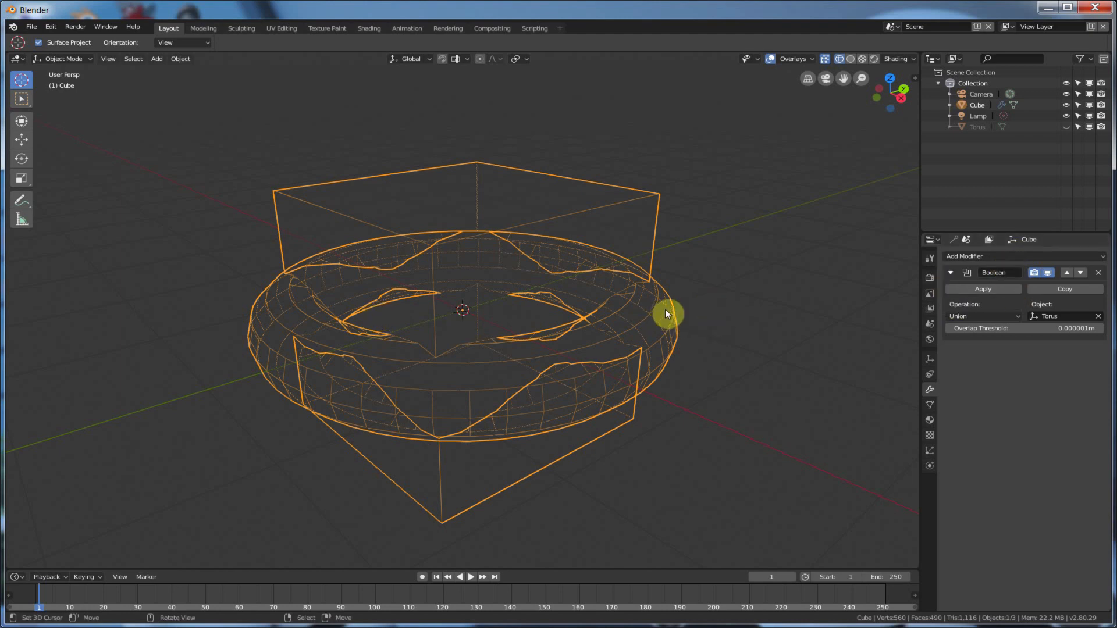
mouse_move(1076, 127)
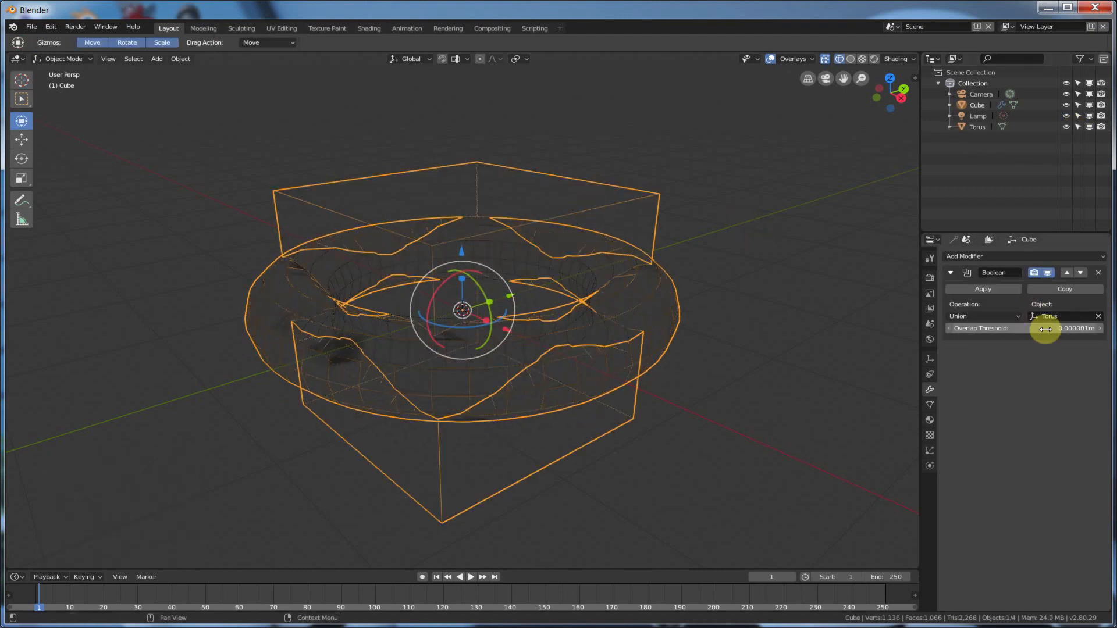
Step: Set the Boolean to Difference and lower the Torus about 0.532 m along Z
left_click(983, 316)
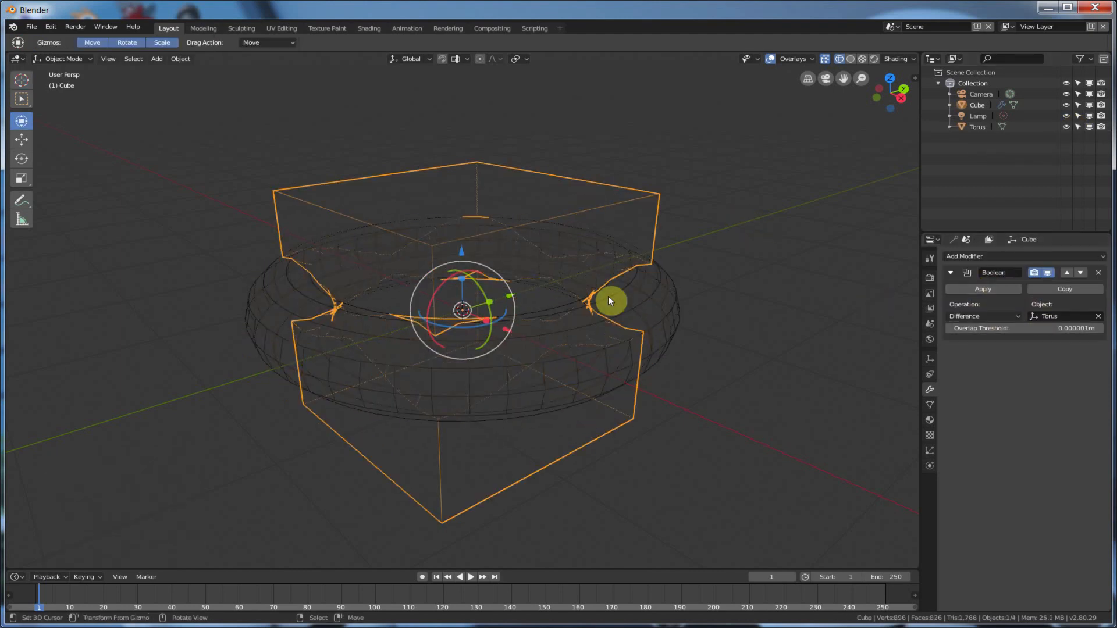
left_click(609, 299)
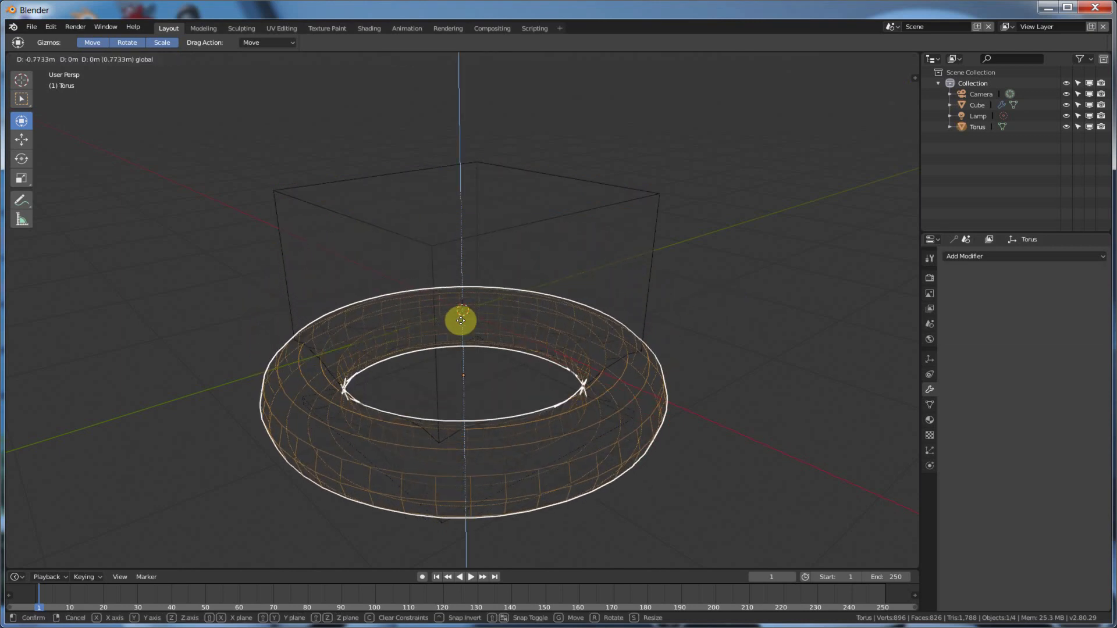
left_click_drag(459, 320, 463, 265)
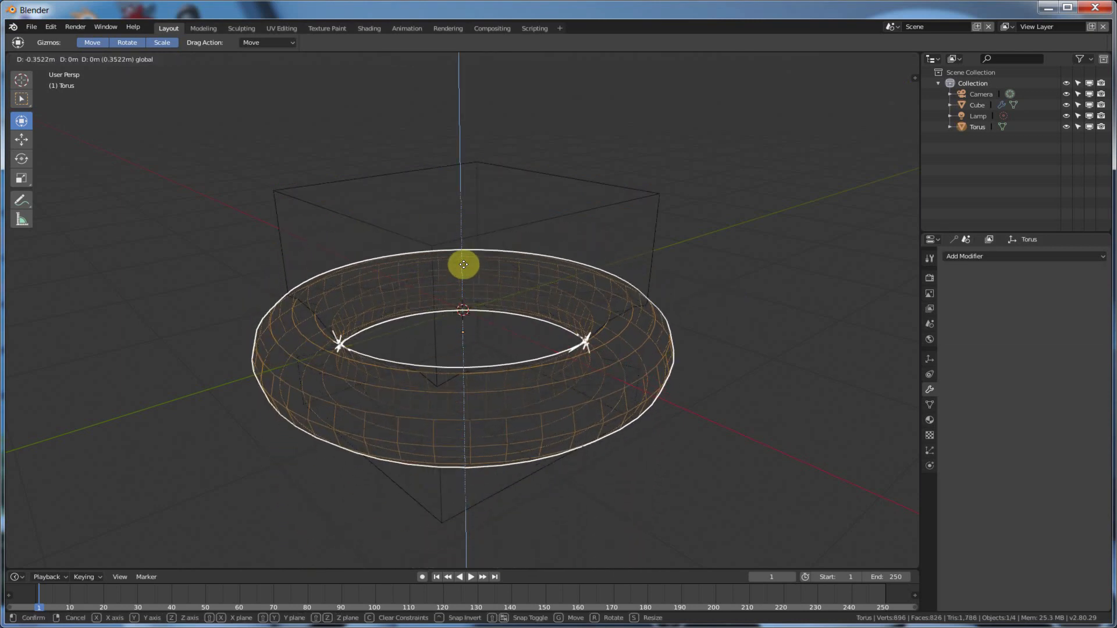
left_click(461, 264)
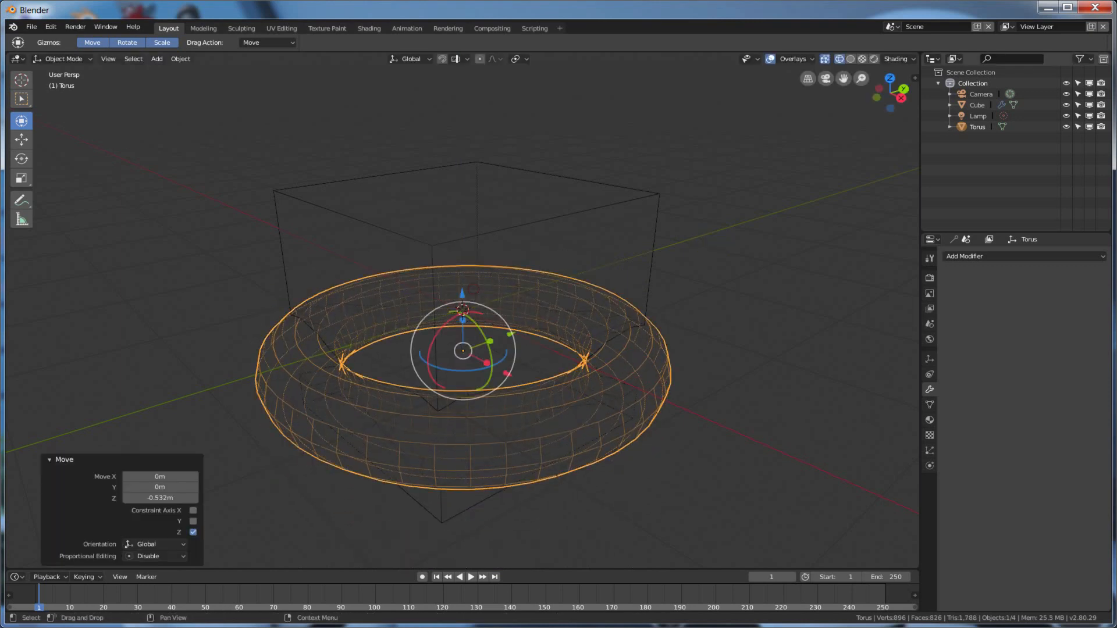
mouse_move(463, 296)
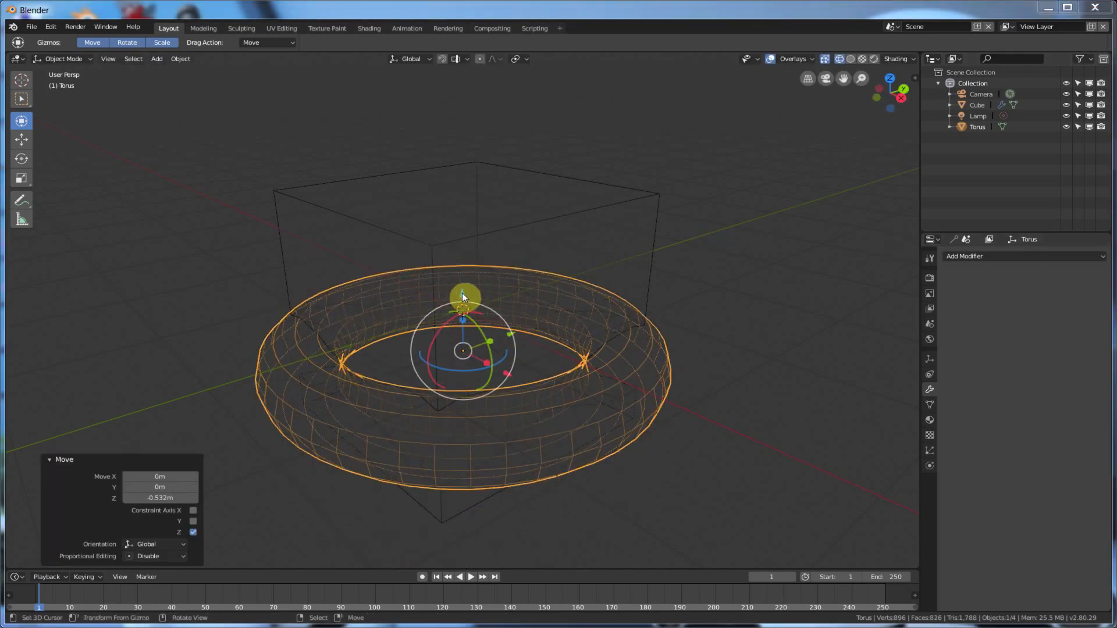
Step: Raise the torus along Z and open the Timeline's Keying options
key("g")
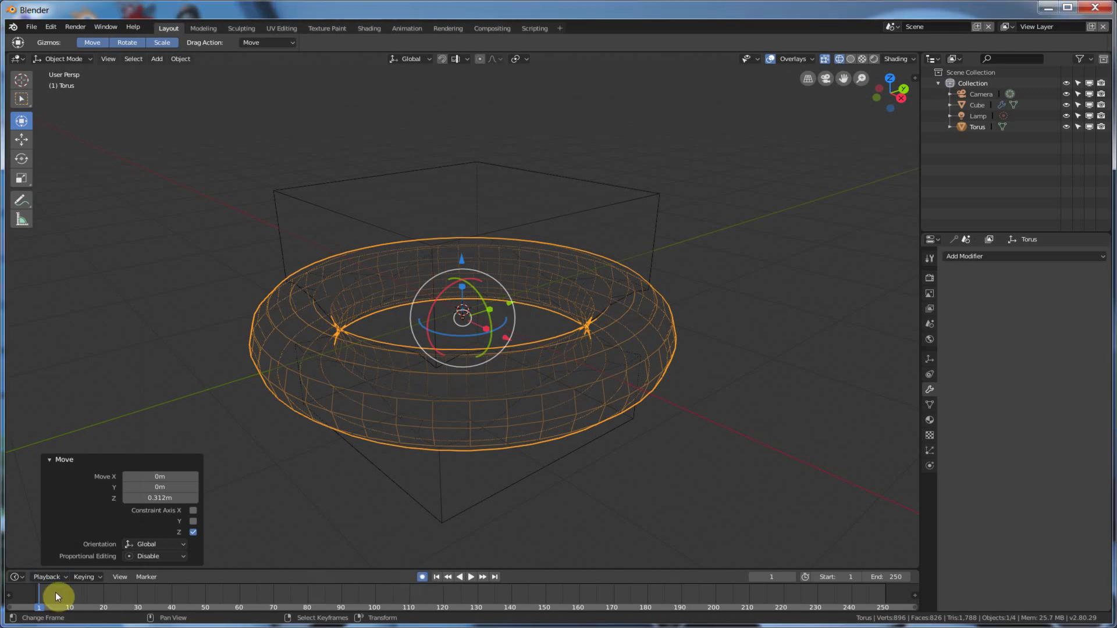
mouse_move(86, 577)
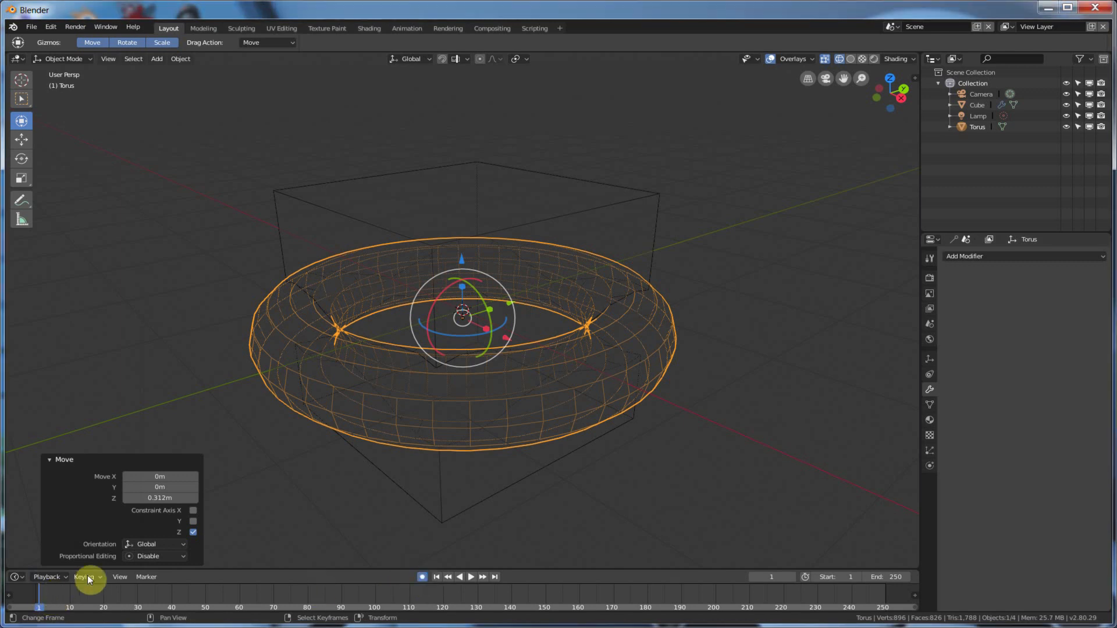
left_click(84, 577)
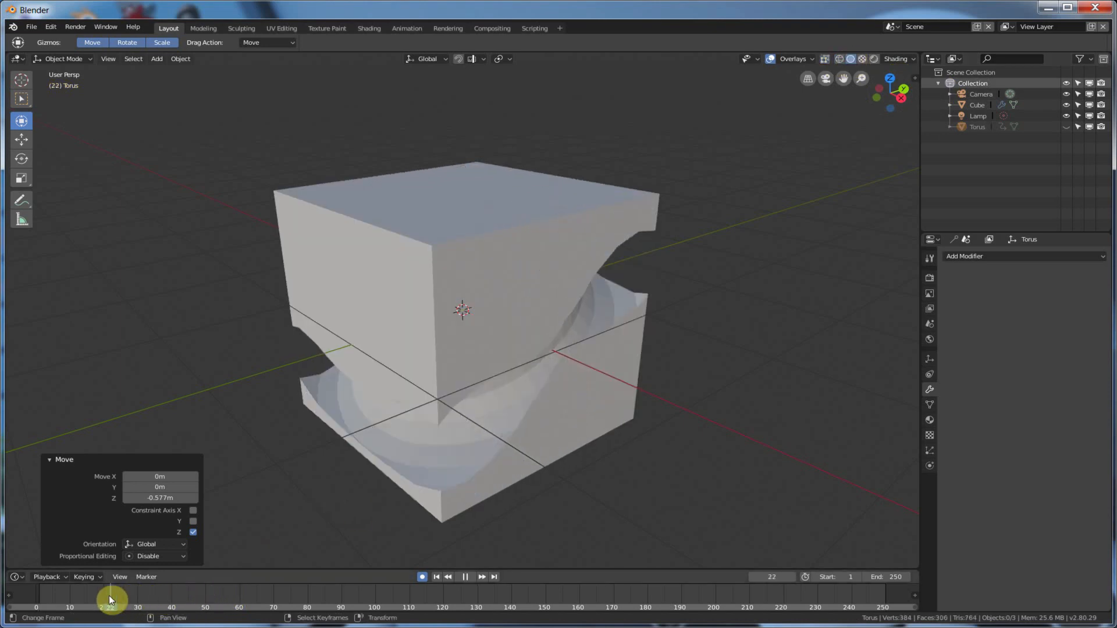
Step: Scrub the timeline through frames 29 and 30 and back near the start
left_click(133, 606)
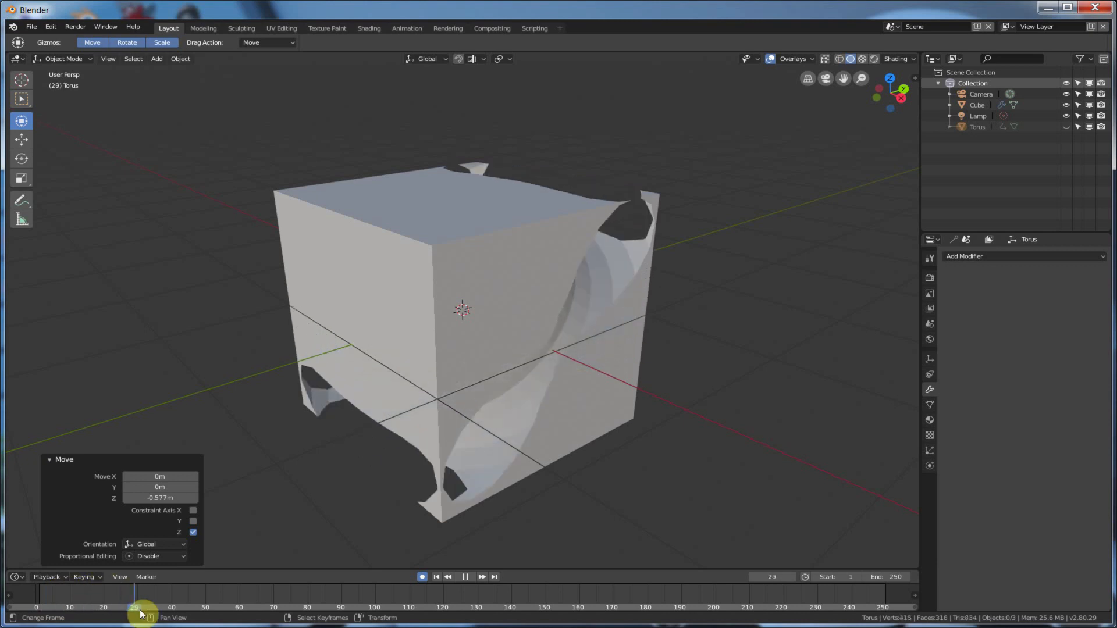
left_click(36, 607)
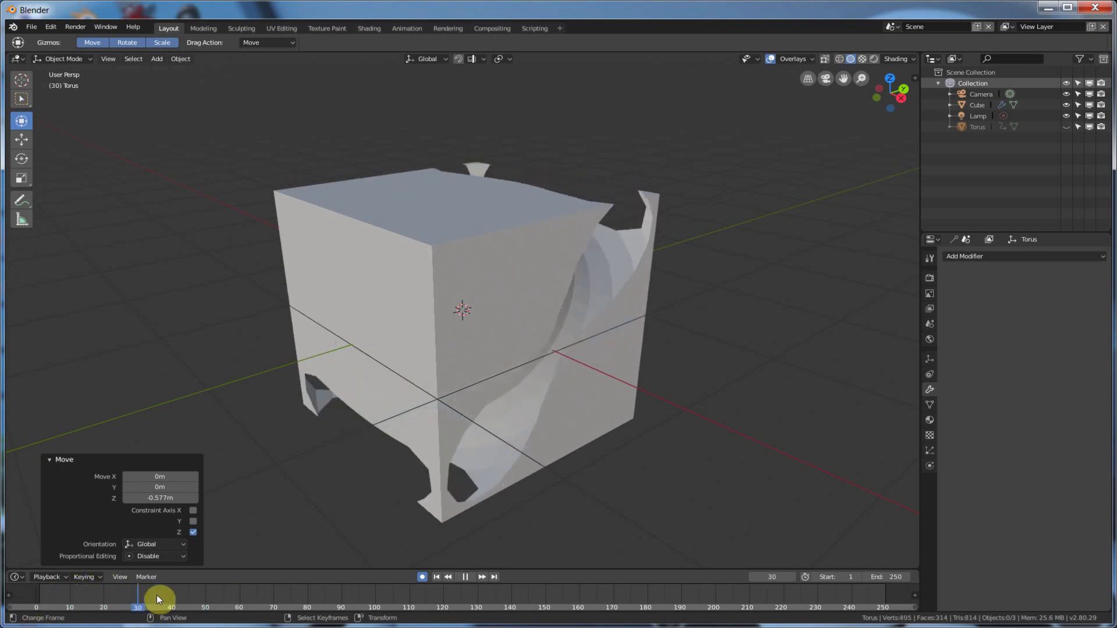
left_click_drag(137, 597, 44, 597)
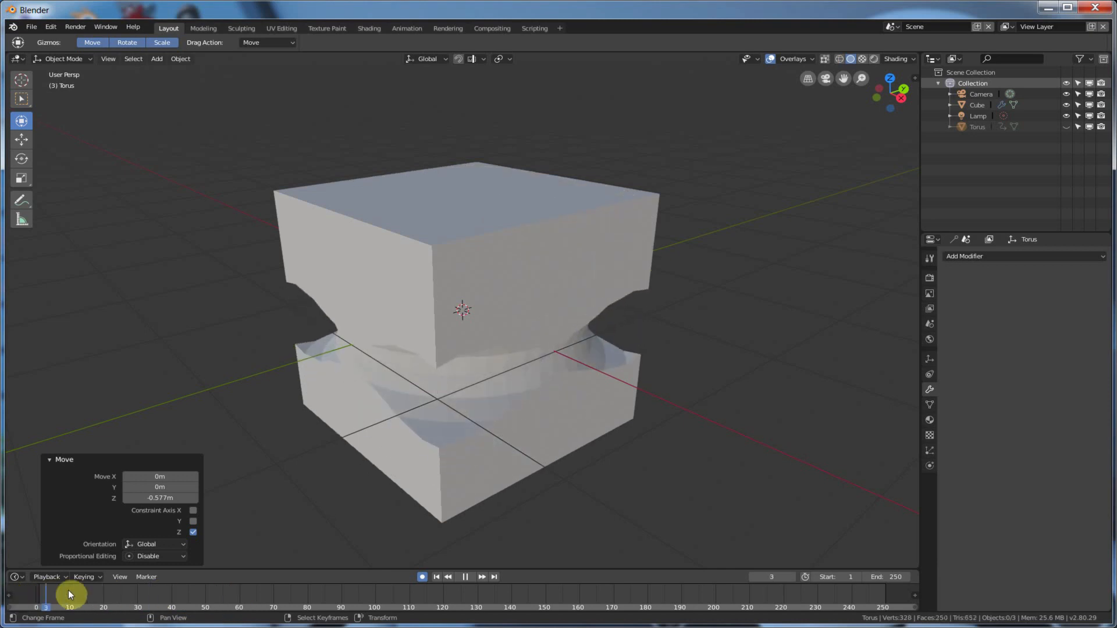
left_click_drag(69, 595, 120, 595)
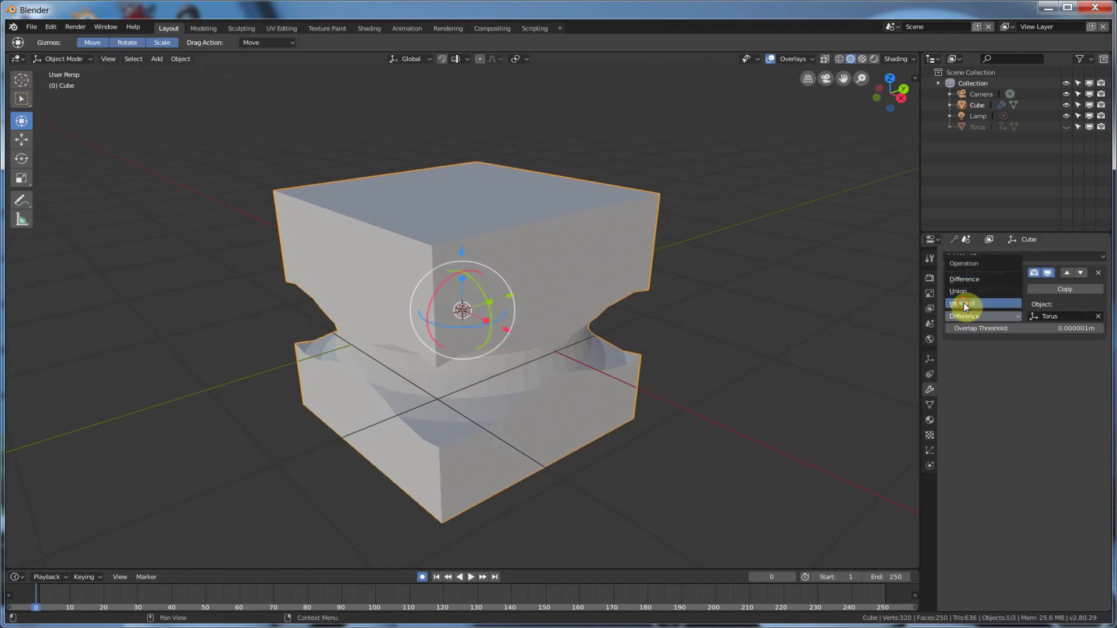
Step: Set the Boolean to Intersect, scrub to around frames 42 and 35, then return to frame 1
left_click(962, 302)
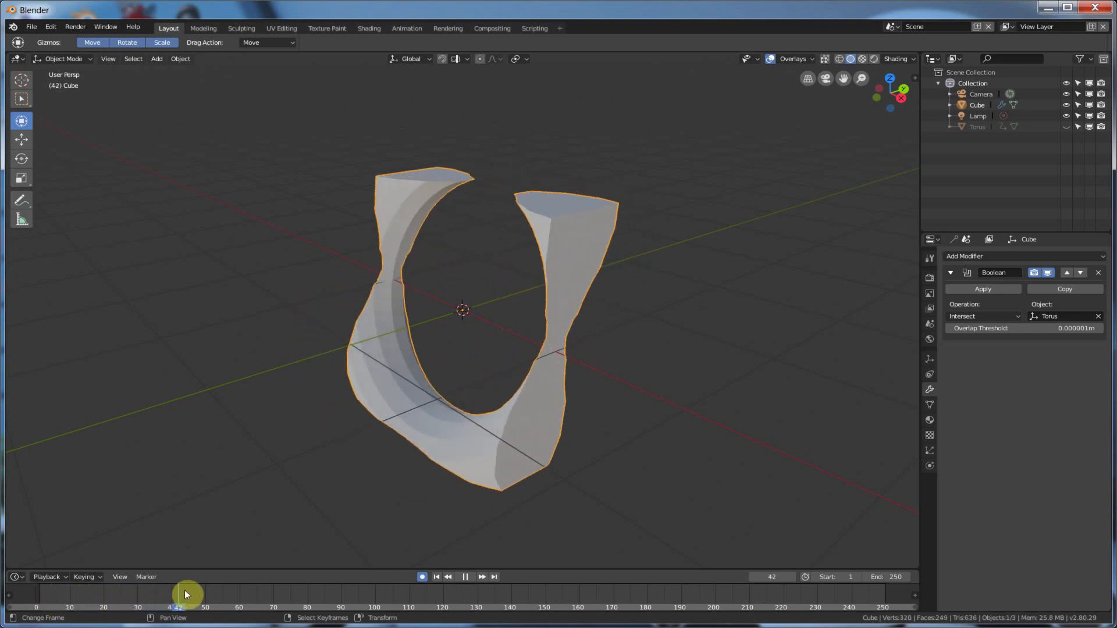
left_click_drag(185, 594, 153, 600)
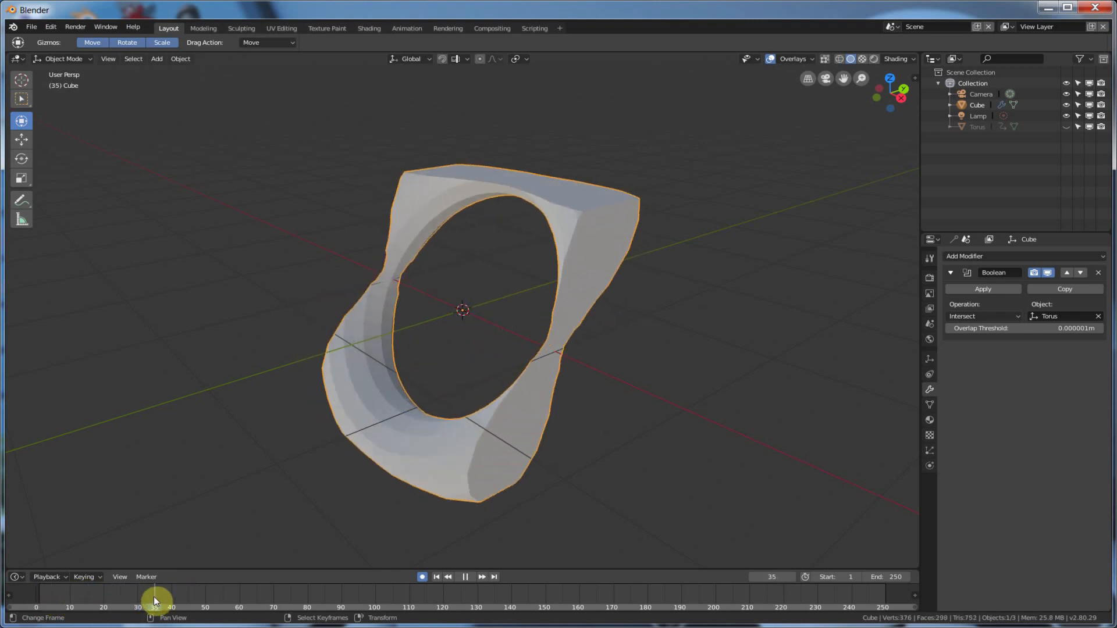
left_click_drag(155, 602, 132, 606)
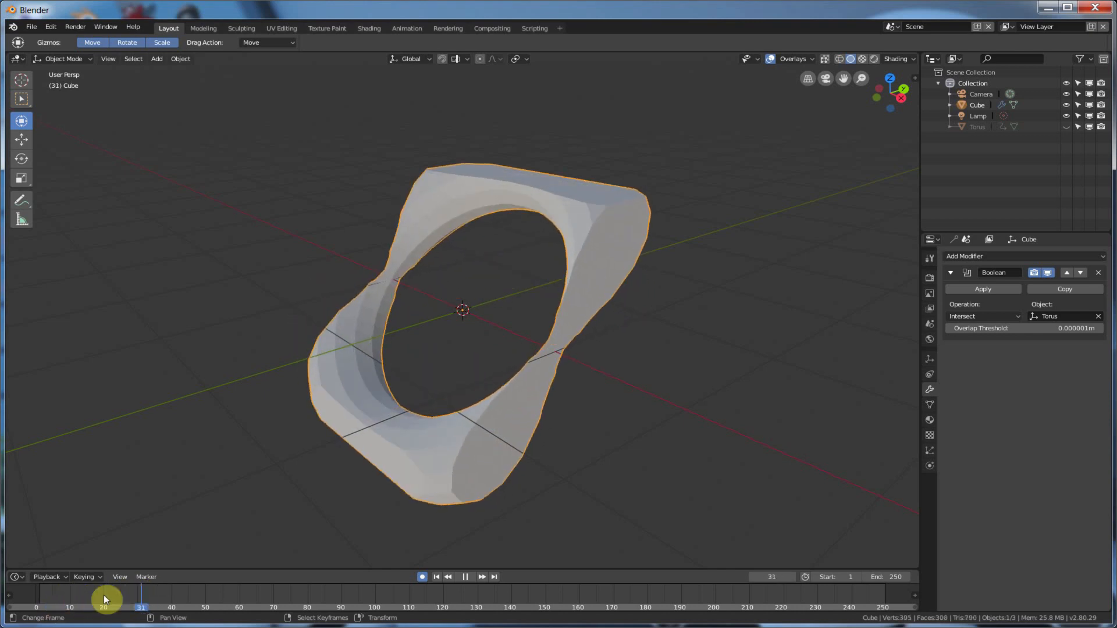
left_click(37, 606)
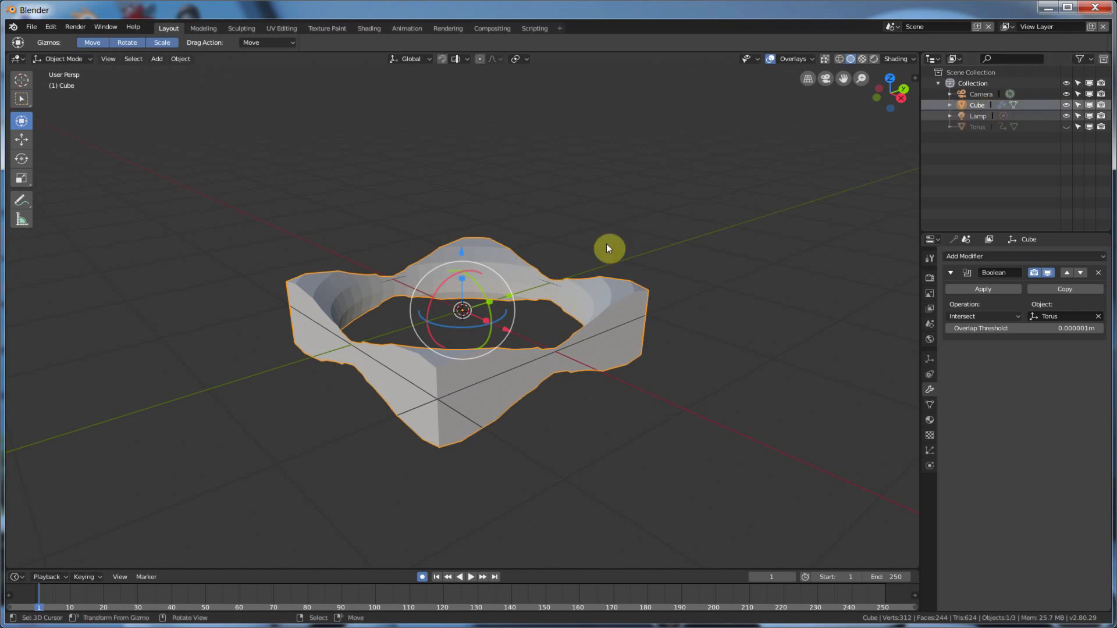
mouse_move(597, 286)
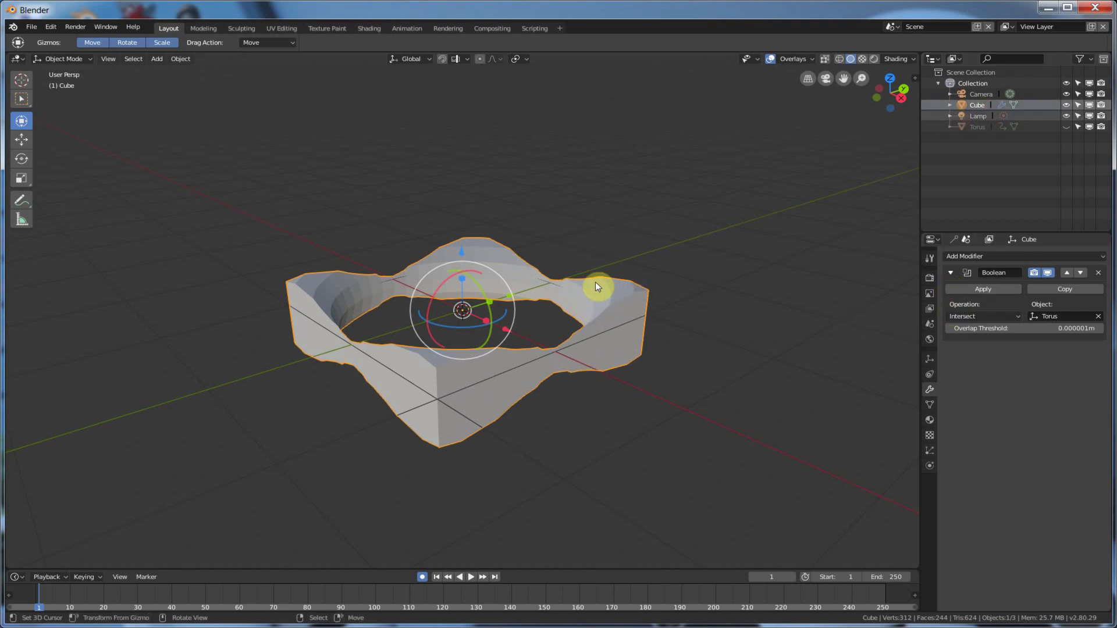
mouse_move(681, 173)
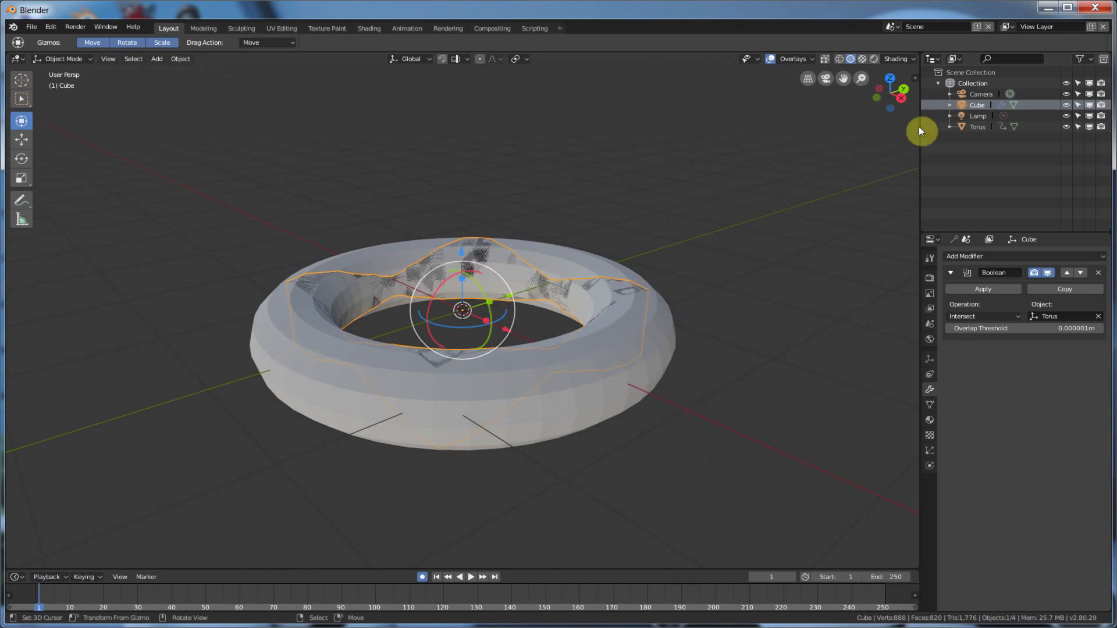
Step: Preview the Intersect result, then set the cube's Boolean operation back to Difference
left_click(983, 315)
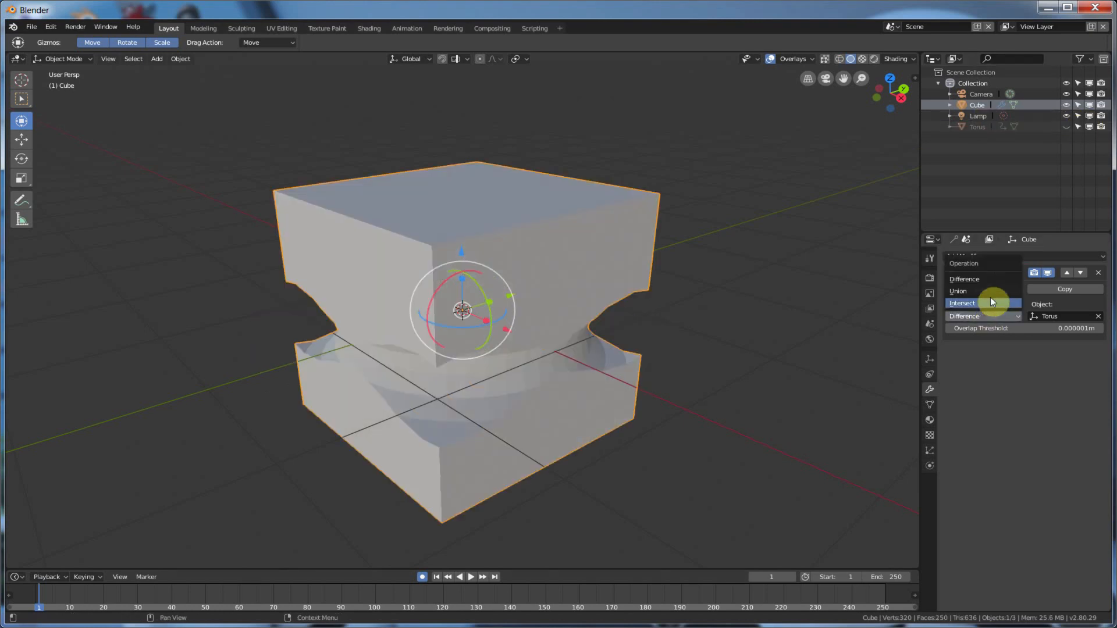
left_click(961, 303)
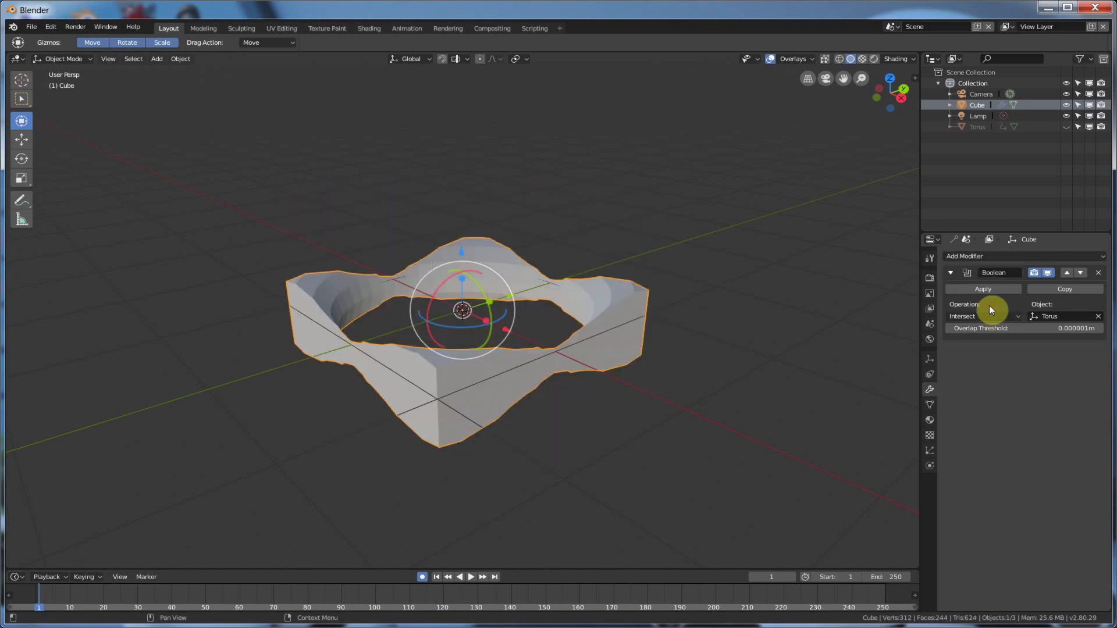
left_click(983, 315)
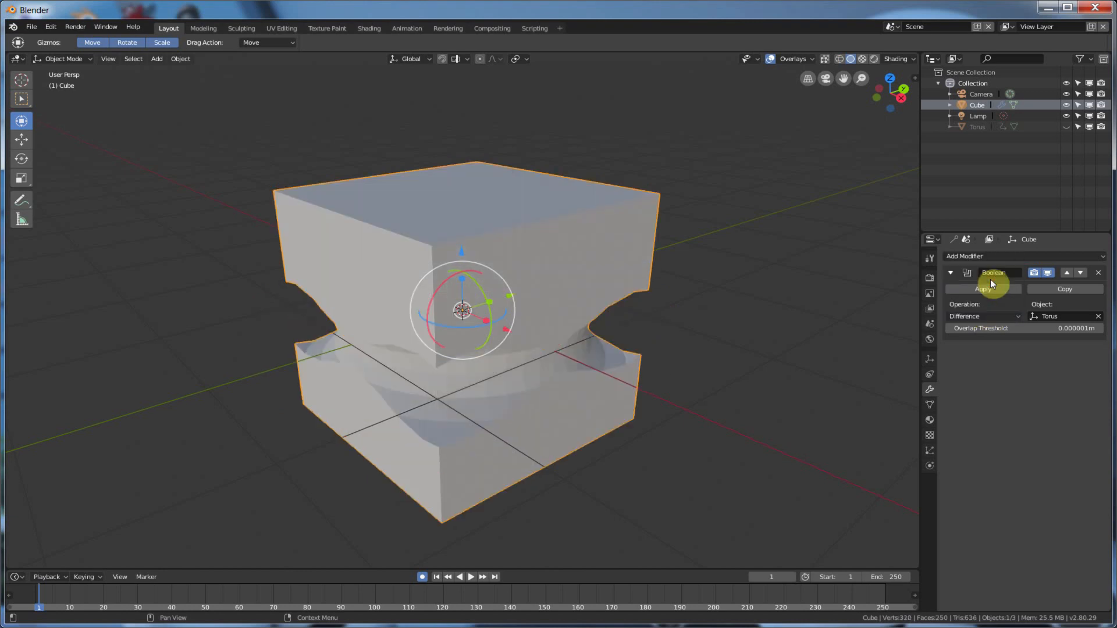
mouse_move(1047, 289)
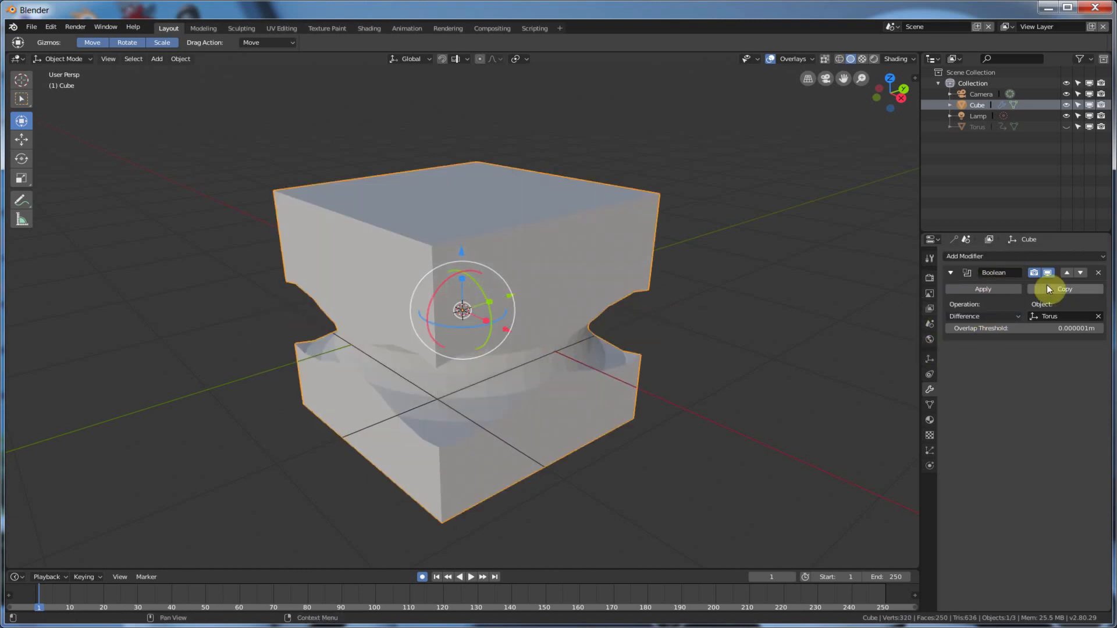
mouse_move(983, 289)
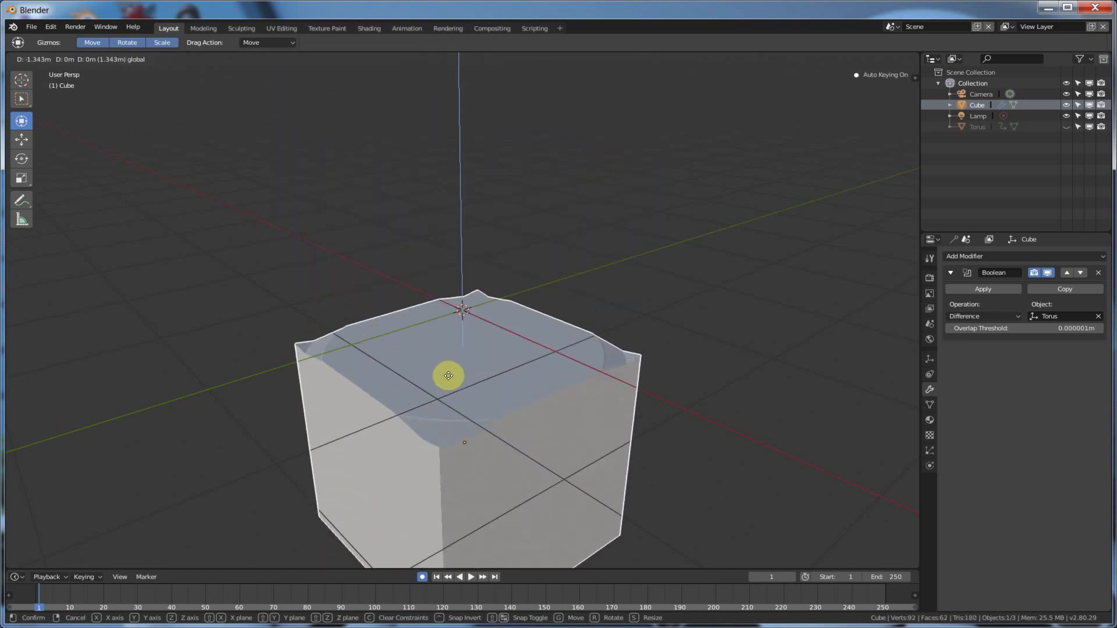
Step: Move the cube up out of the torus, then down, ending 0.172 m lower on Z
left_click_drag(448, 375, 442, 289)
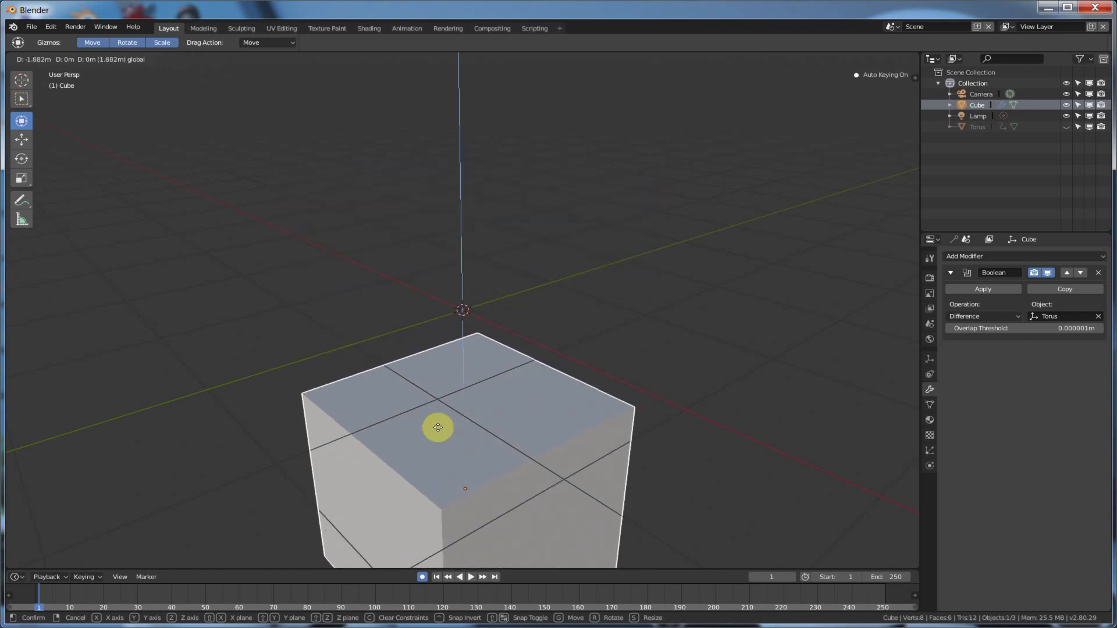
left_click_drag(438, 428, 420, 170)
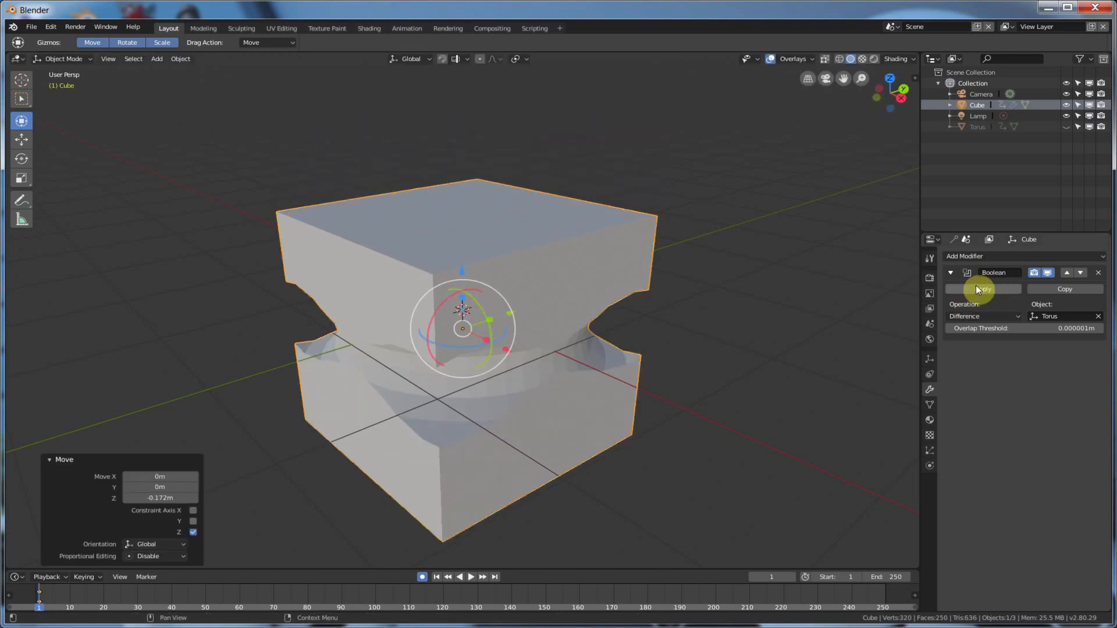
mouse_move(985, 289)
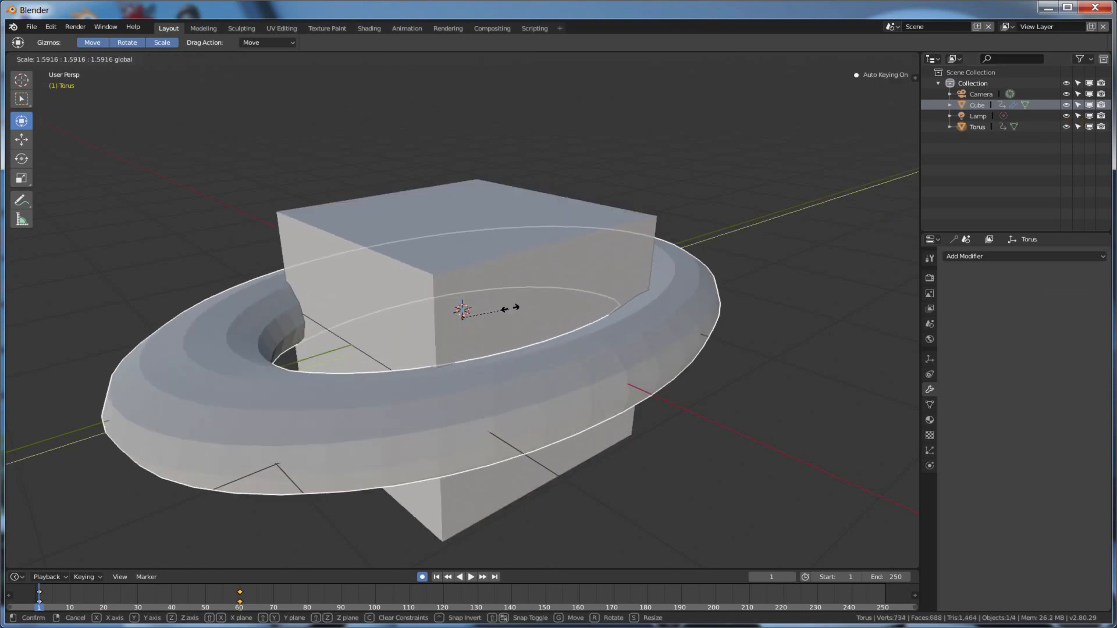
Step: Scale the torus about 1.6 times and keyframe it around the cube's lower half
left_click_drag(513, 307, 480, 320)
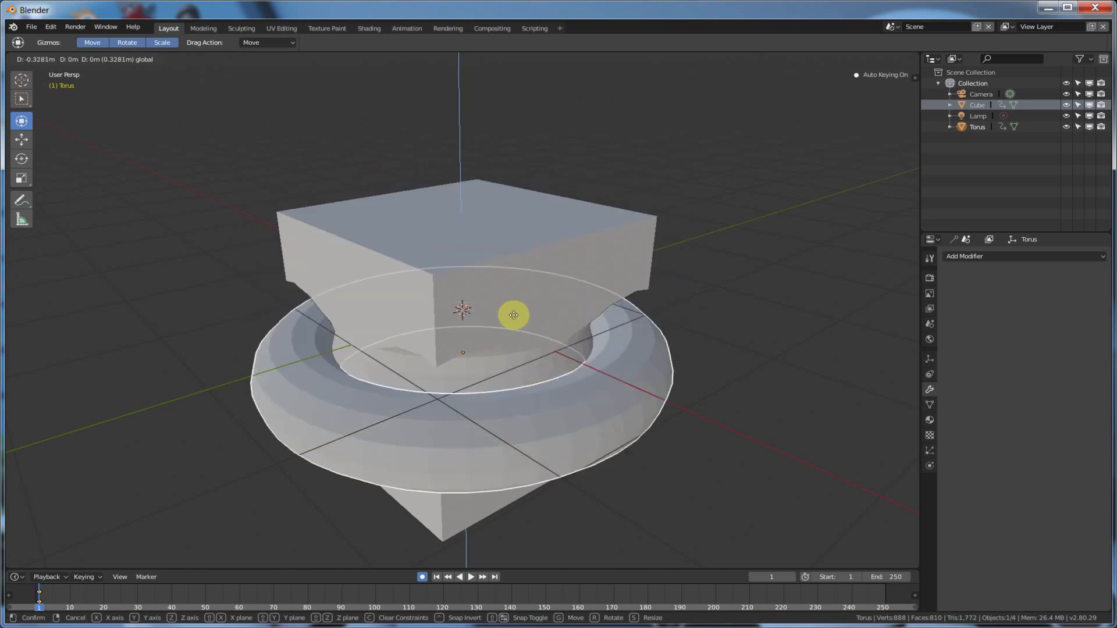
left_click_drag(513, 315, 527, 252)
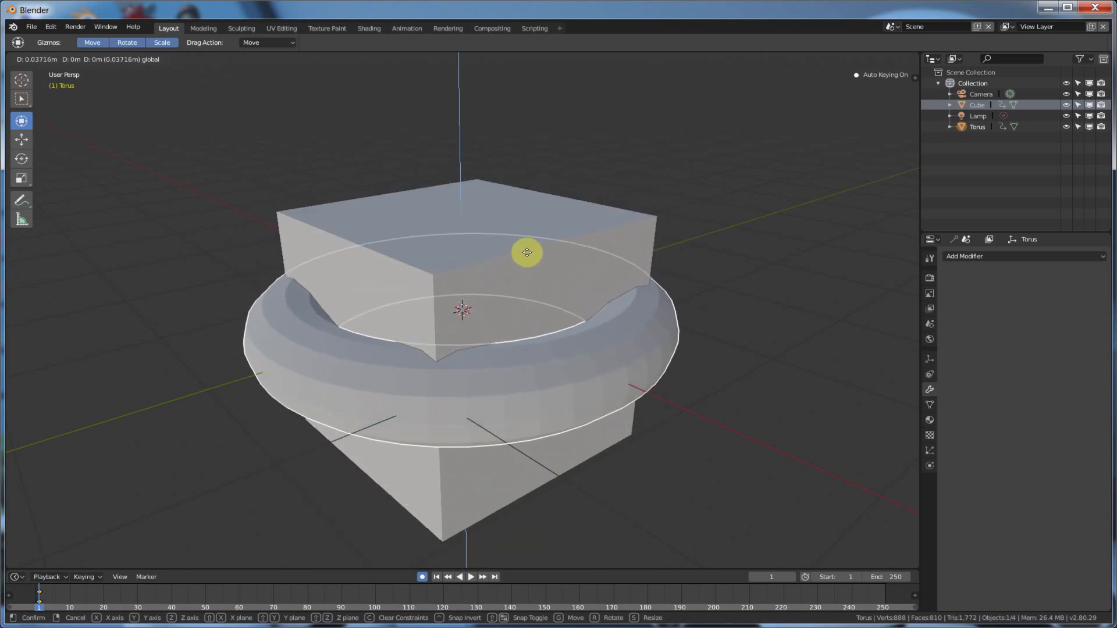
left_click_drag(527, 252, 545, 270)
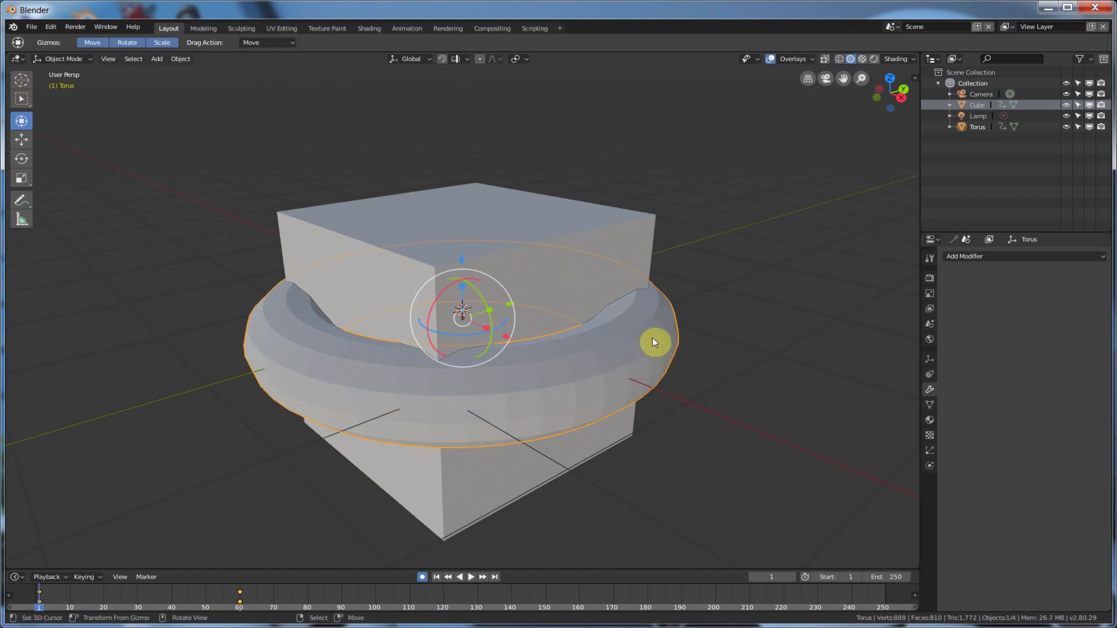
left_click(643, 235)
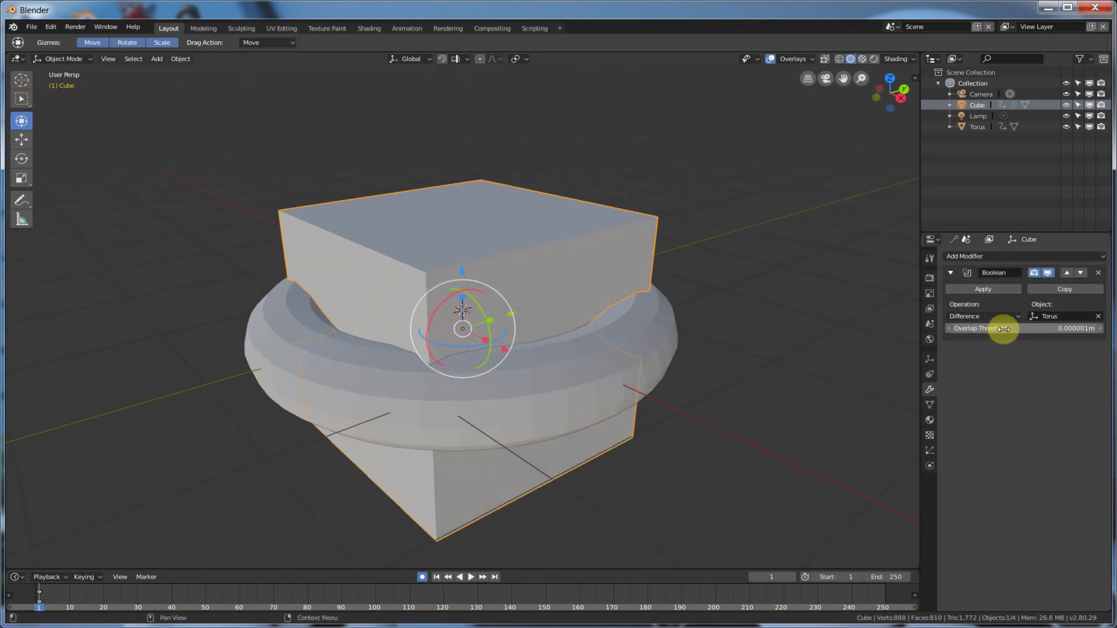
Step: Raise the Boolean Overlap Threshold briefly, then return it to 0.000001 m
left_click_drag(997, 328, 1025, 328)
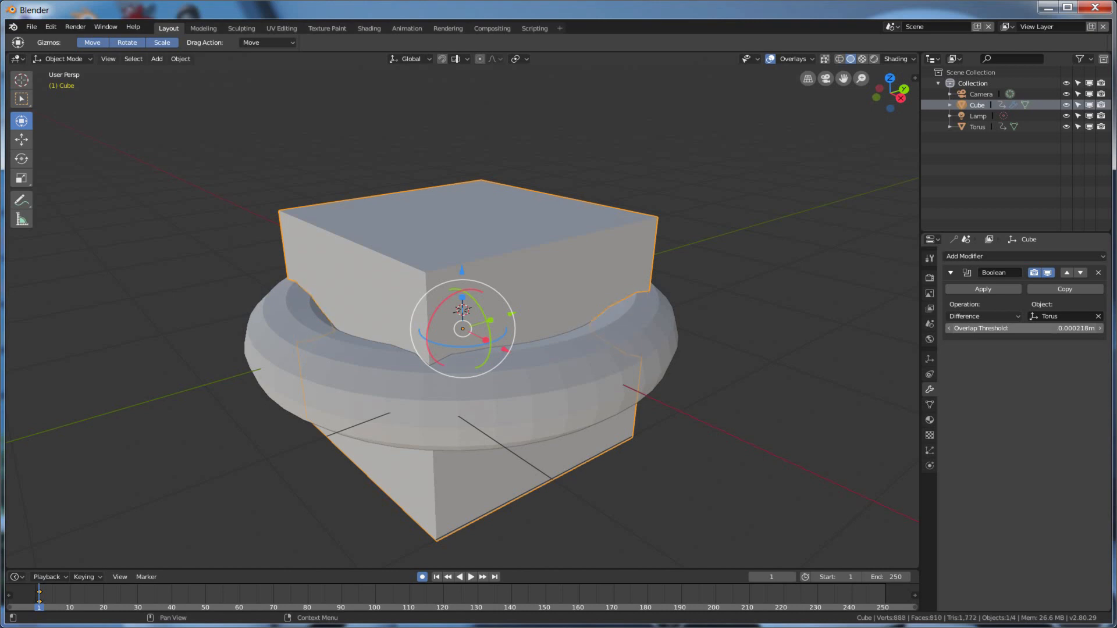
left_click_drag(1061, 328, 1057, 341)
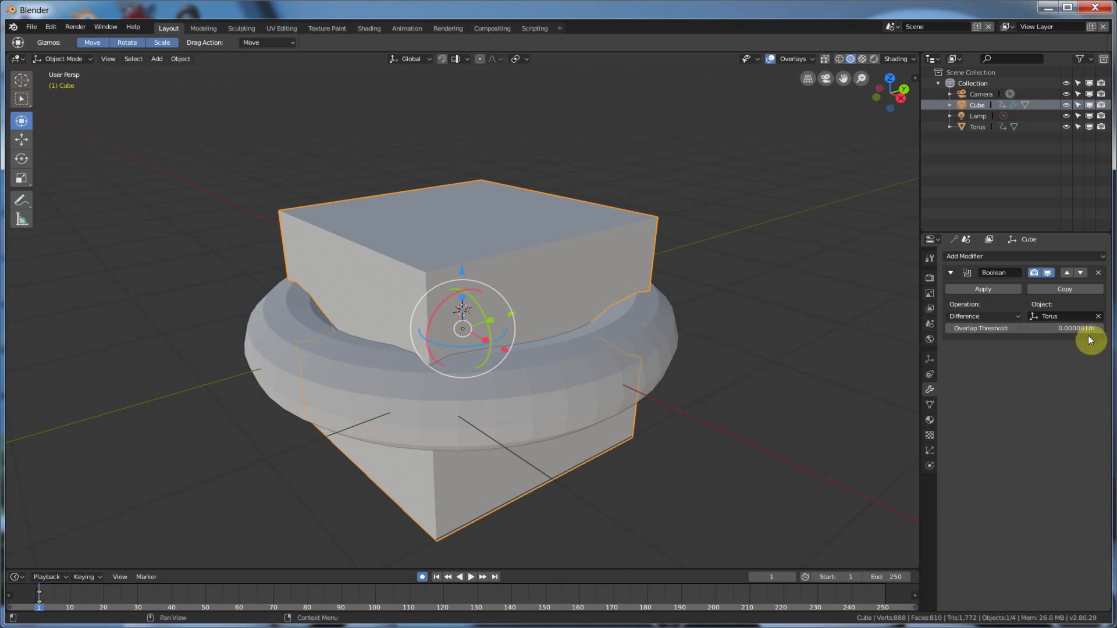
mouse_move(458, 276)
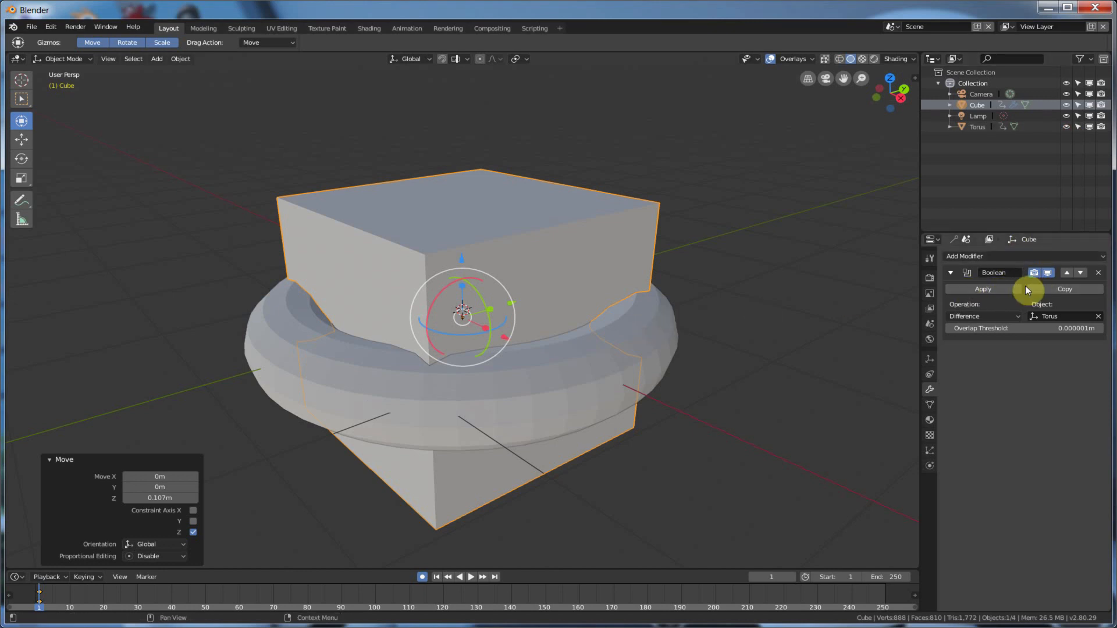
mouse_move(652, 328)
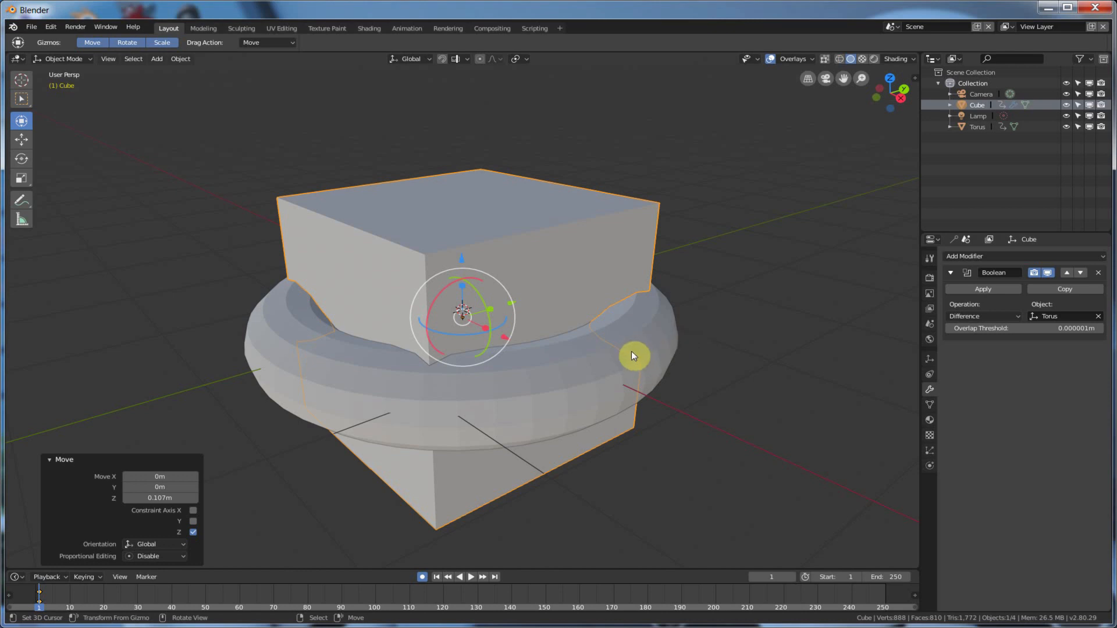
mouse_move(412, 355)
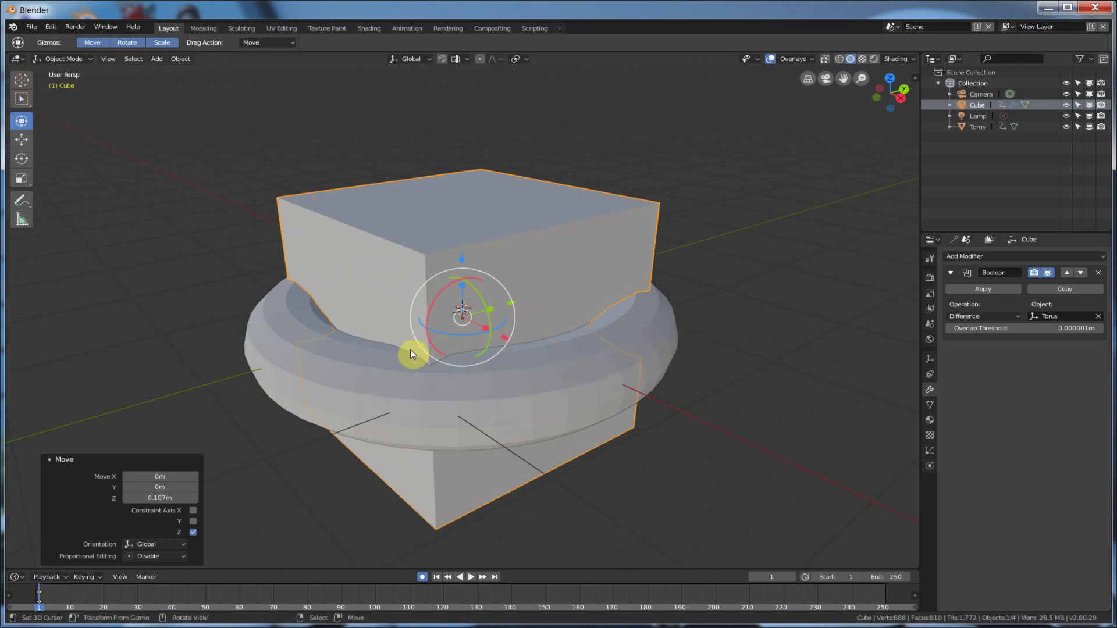
mouse_move(331, 349)
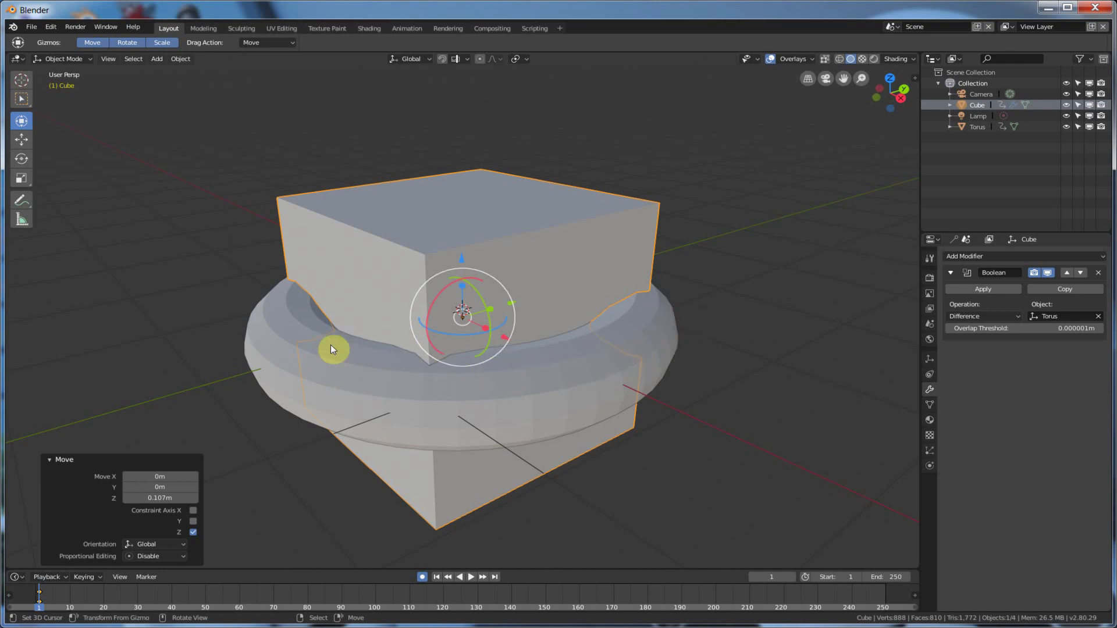
mouse_move(570, 387)
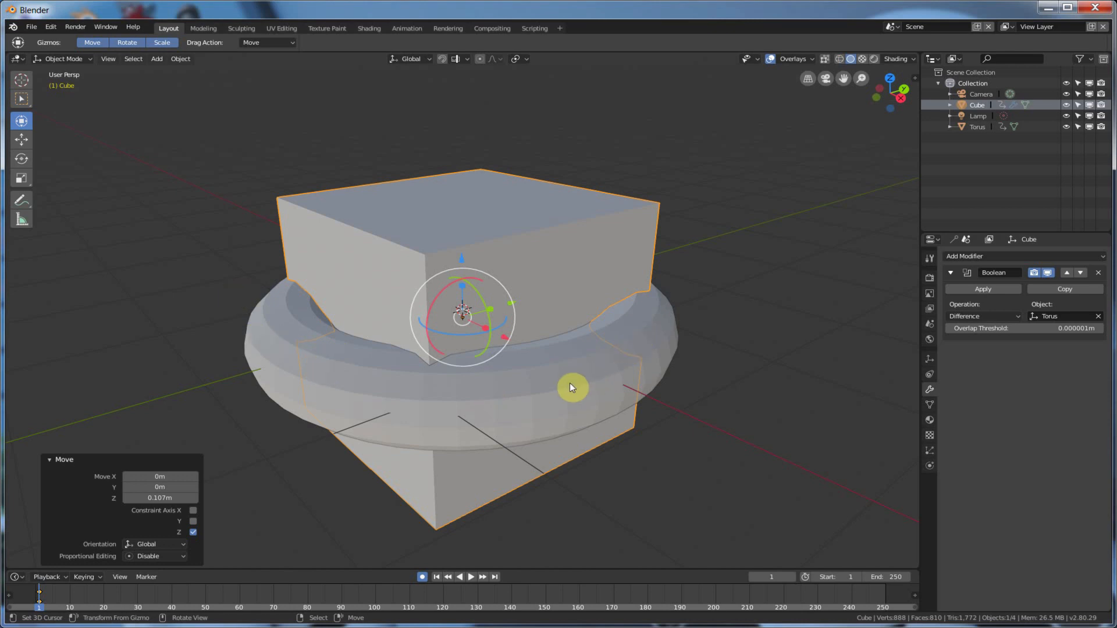
mouse_move(254, 316)
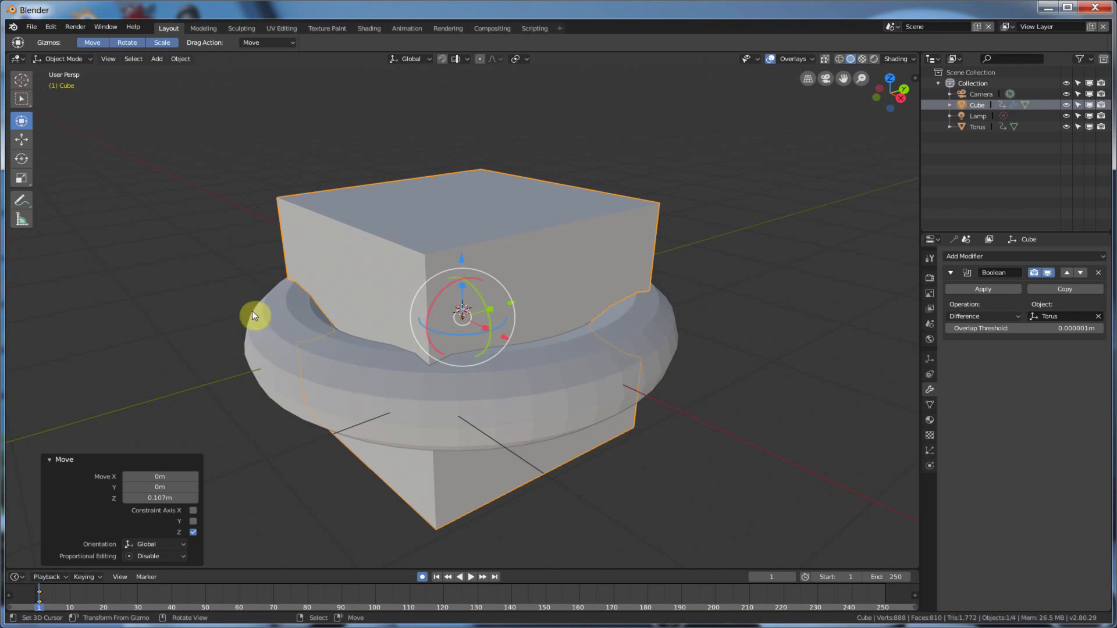
mouse_move(592, 355)
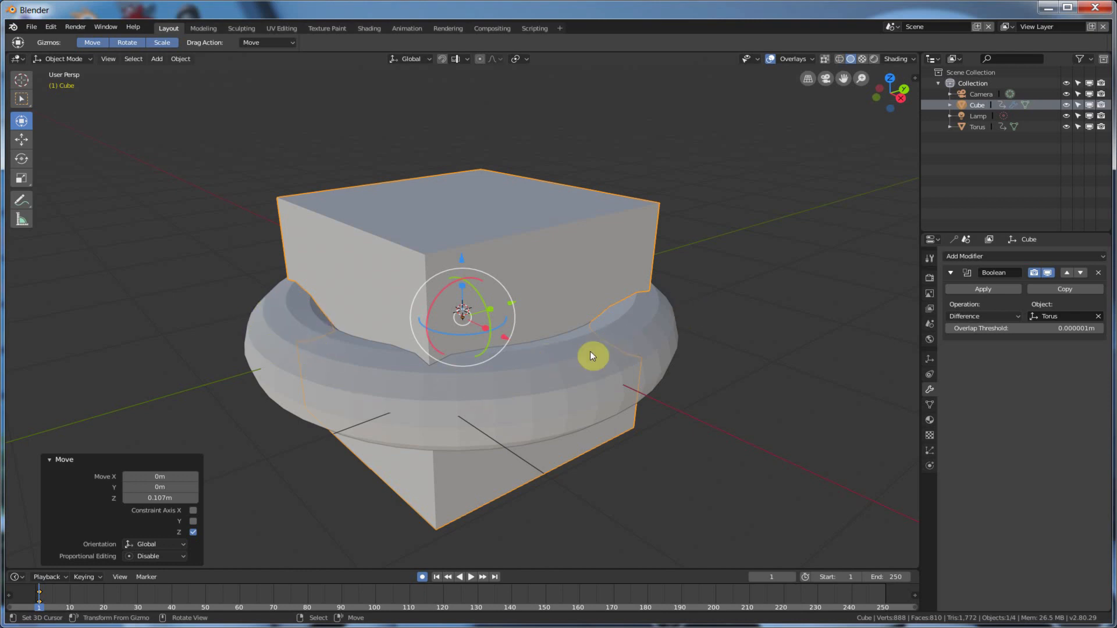
mouse_move(539, 385)
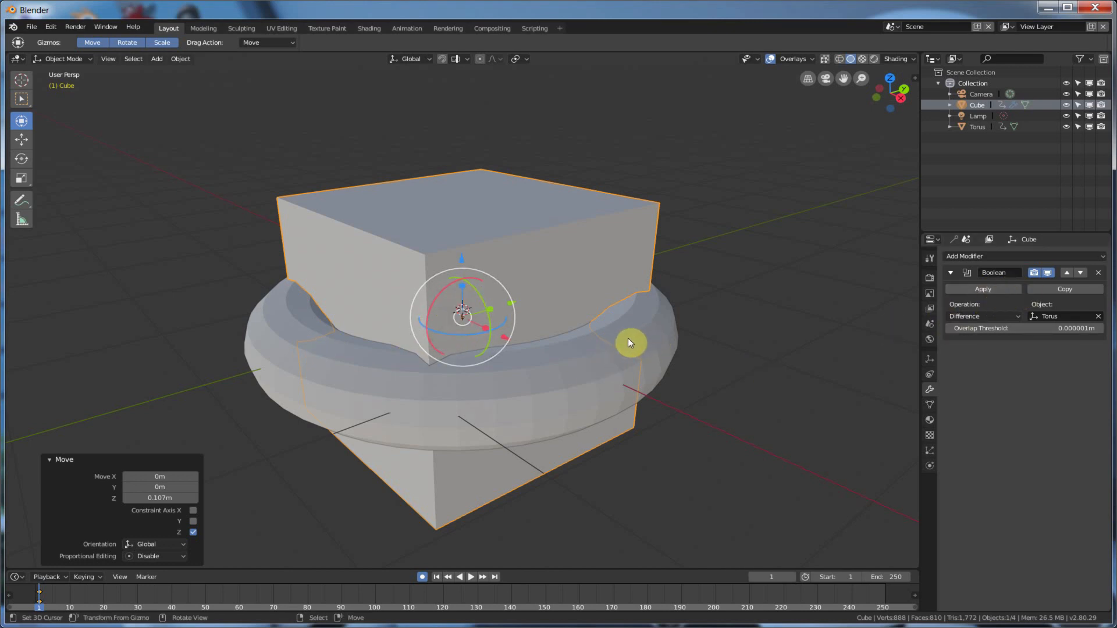
mouse_move(356, 367)
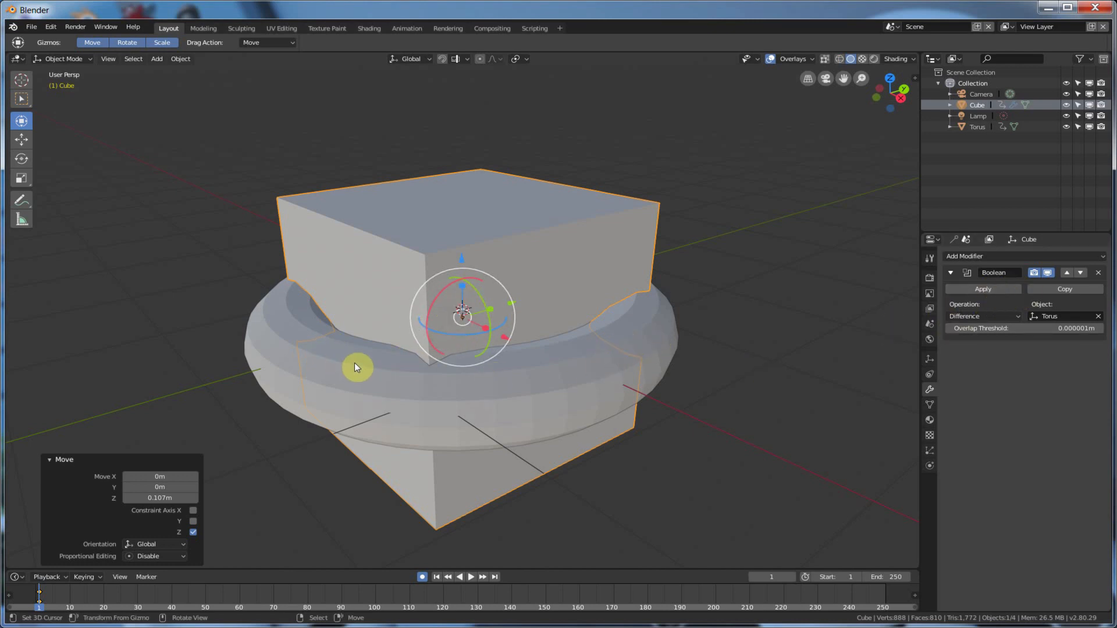
mouse_move(651, 363)
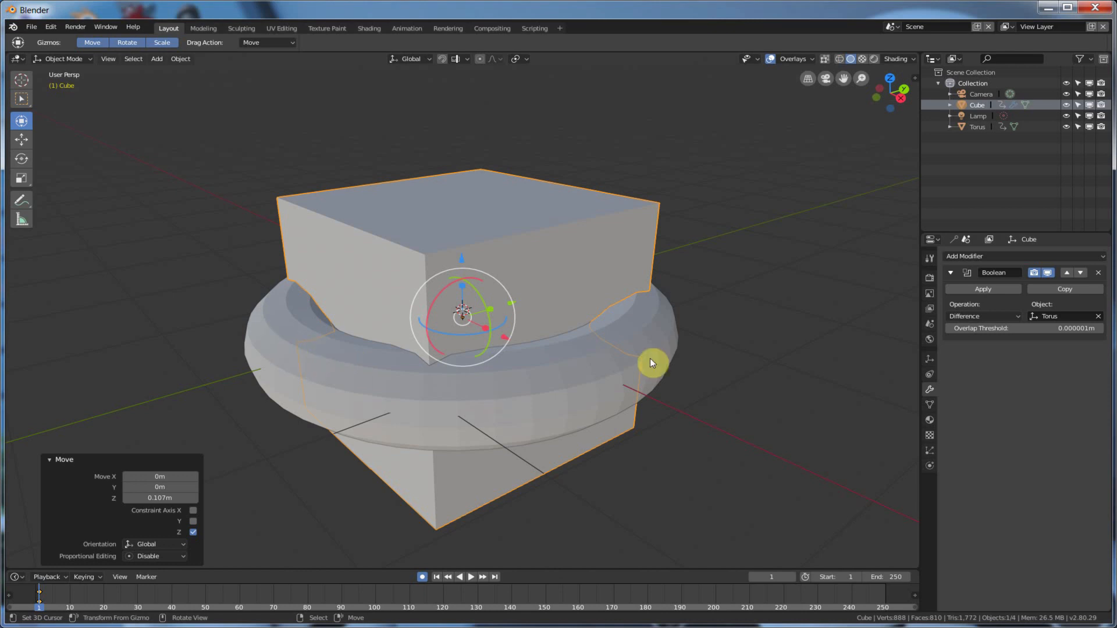